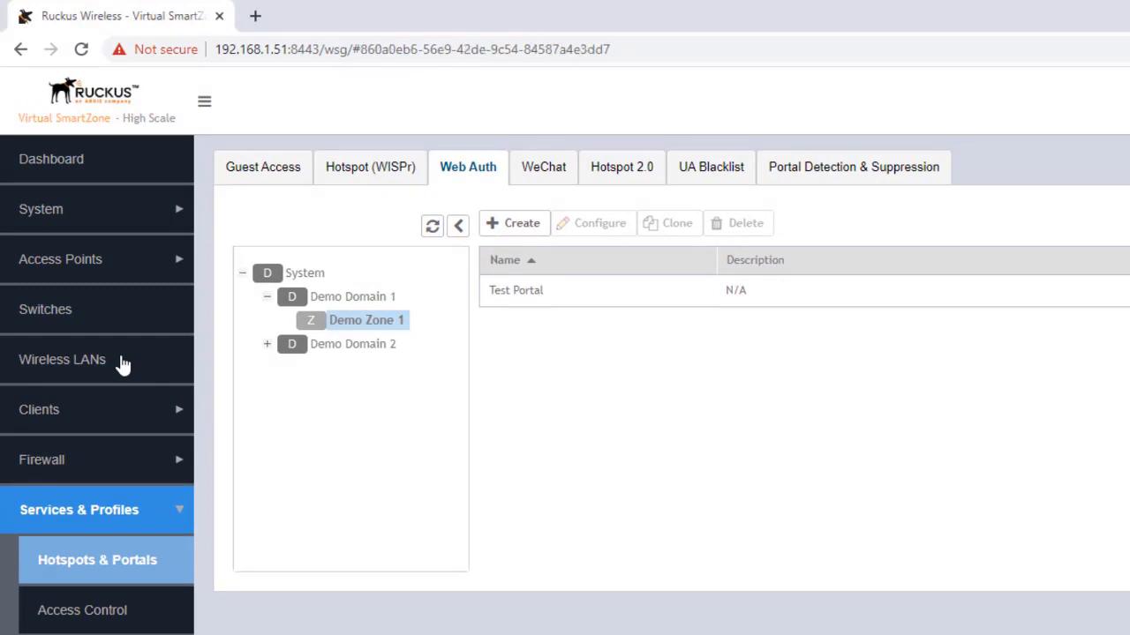
Open the Wireless LANs page and expand Demo Domain 1 to reach Demo Zone 1
{"action": "left_click", "coordinate": [61, 359]}
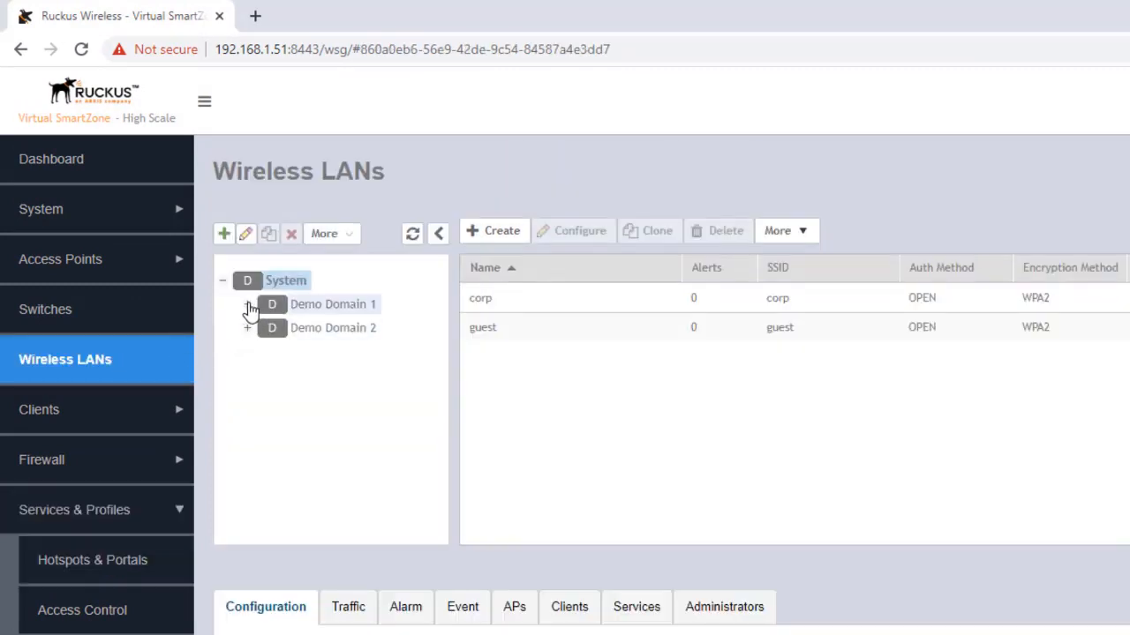
{"action": "left_click", "coordinate": [248, 304]}
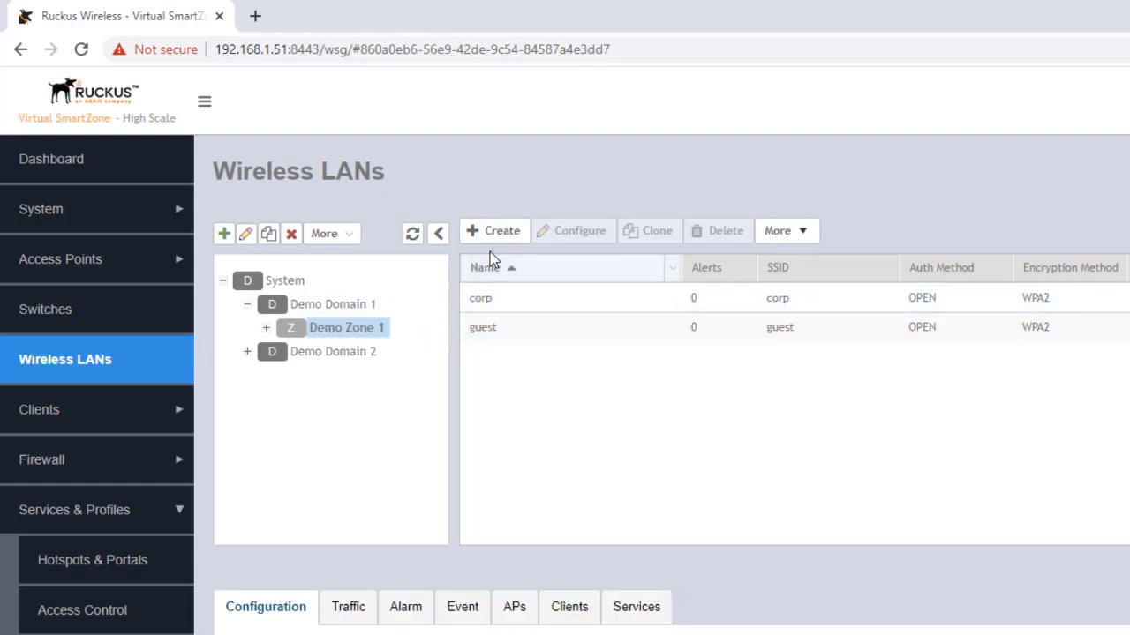
Create a new WLAN named Test-Web-Auth, letting the SSID auto-fill to match
{"action": "left_click", "coordinate": [494, 230]}
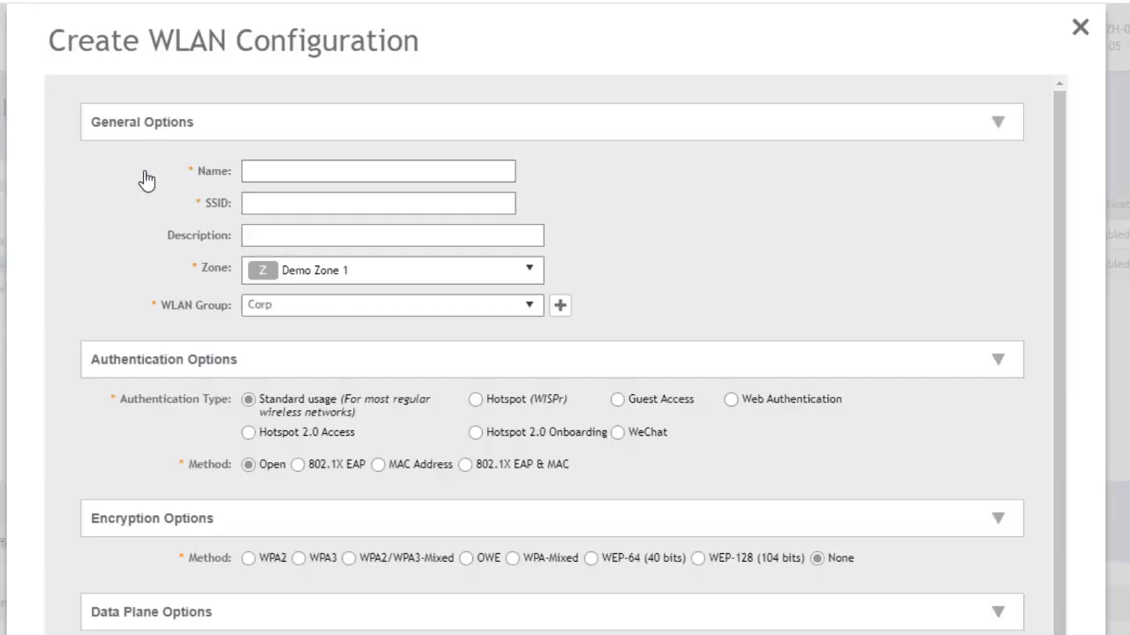
{"action": "mouse_move", "coordinate": [124, 182]}
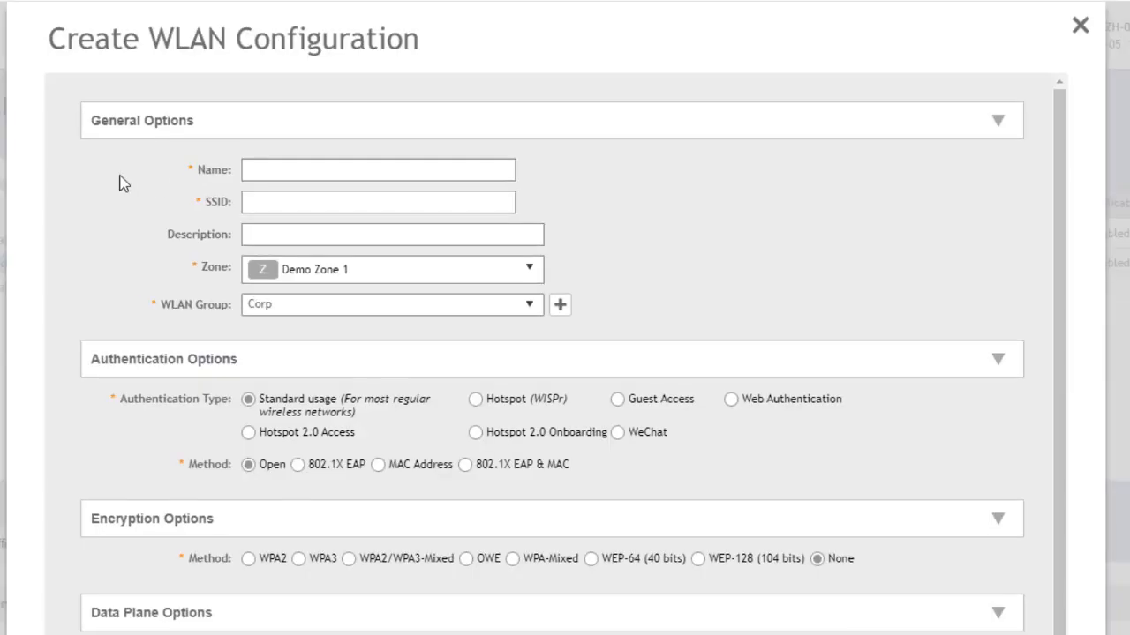
{"action": "left_click", "coordinate": [378, 170]}
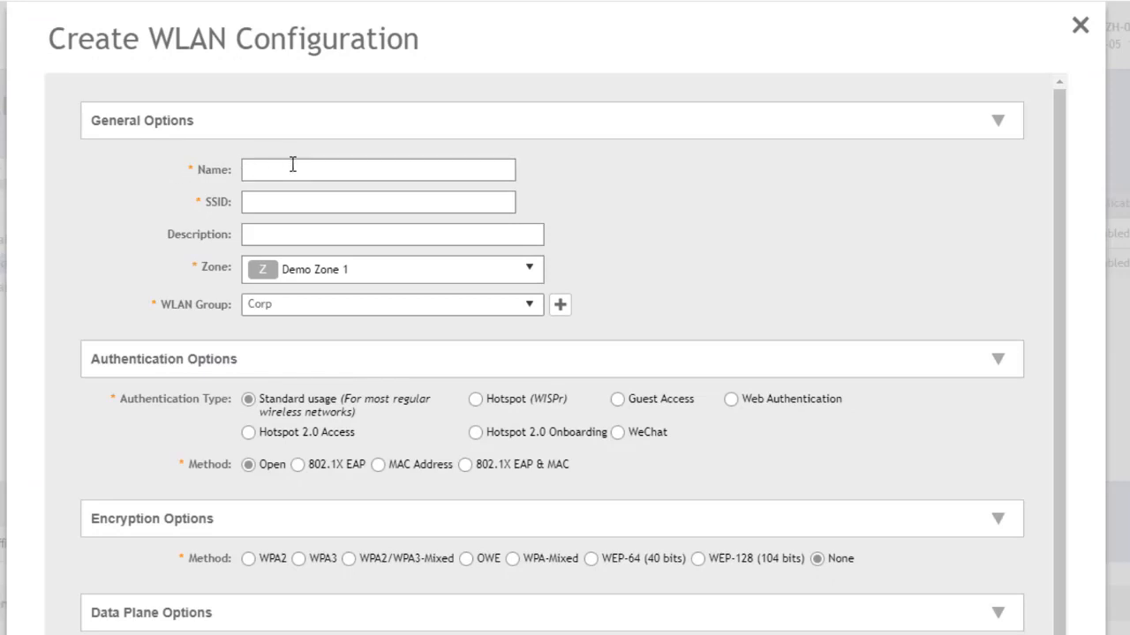
{"action": "type", "text": "Test"}
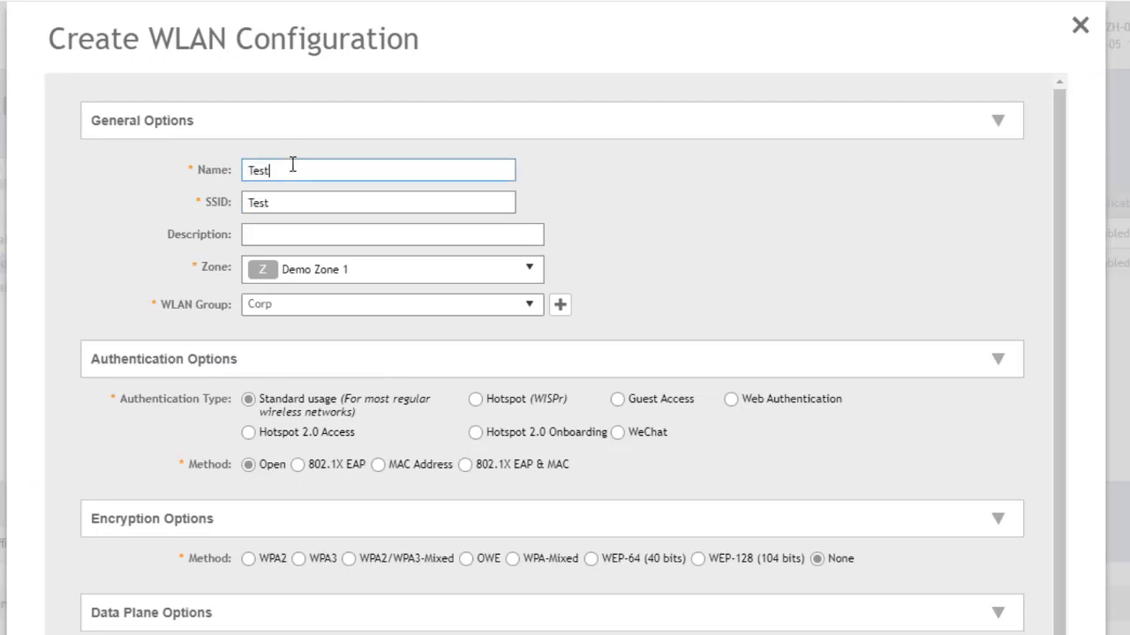
{"action": "type", "text": "-Web-Au"}
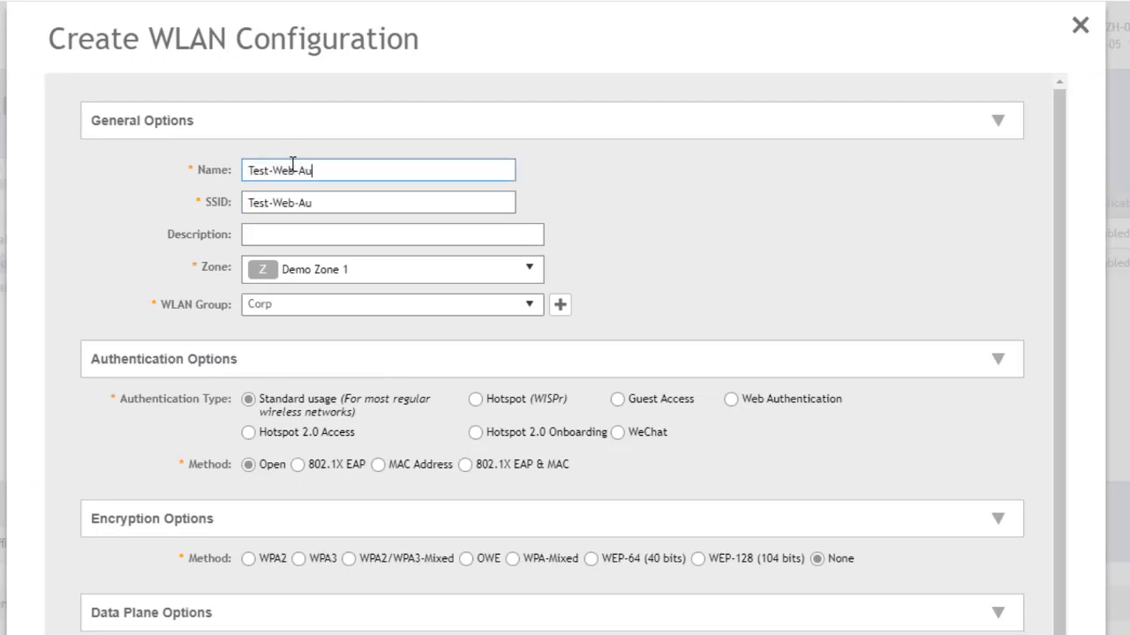
{"action": "type", "text": "th"}
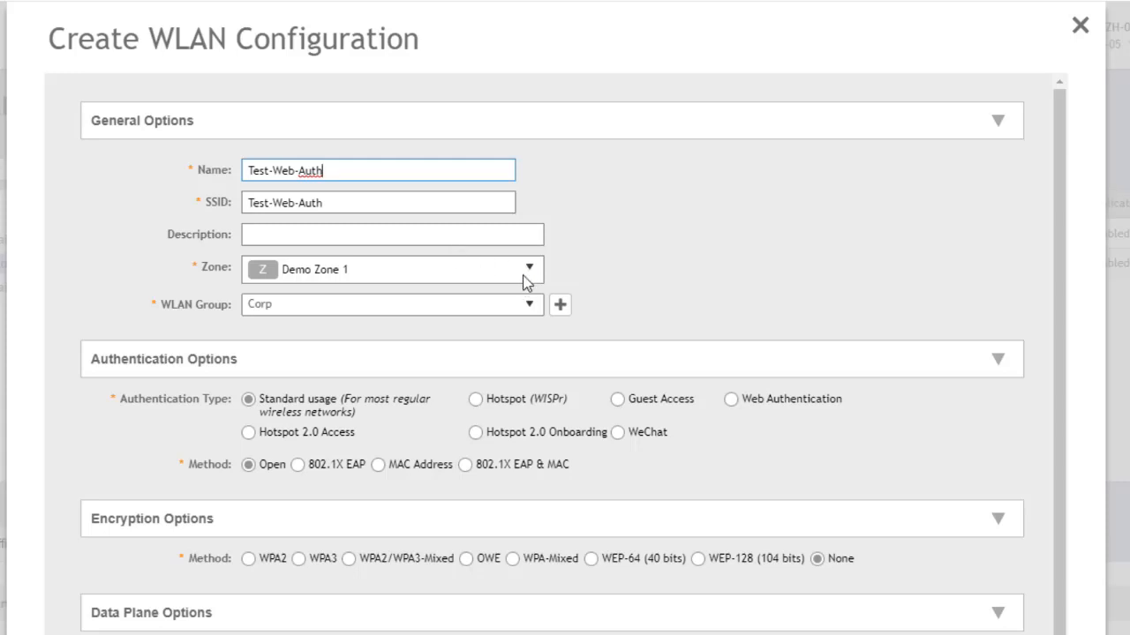
{"action": "mouse_move", "coordinate": [530, 304]}
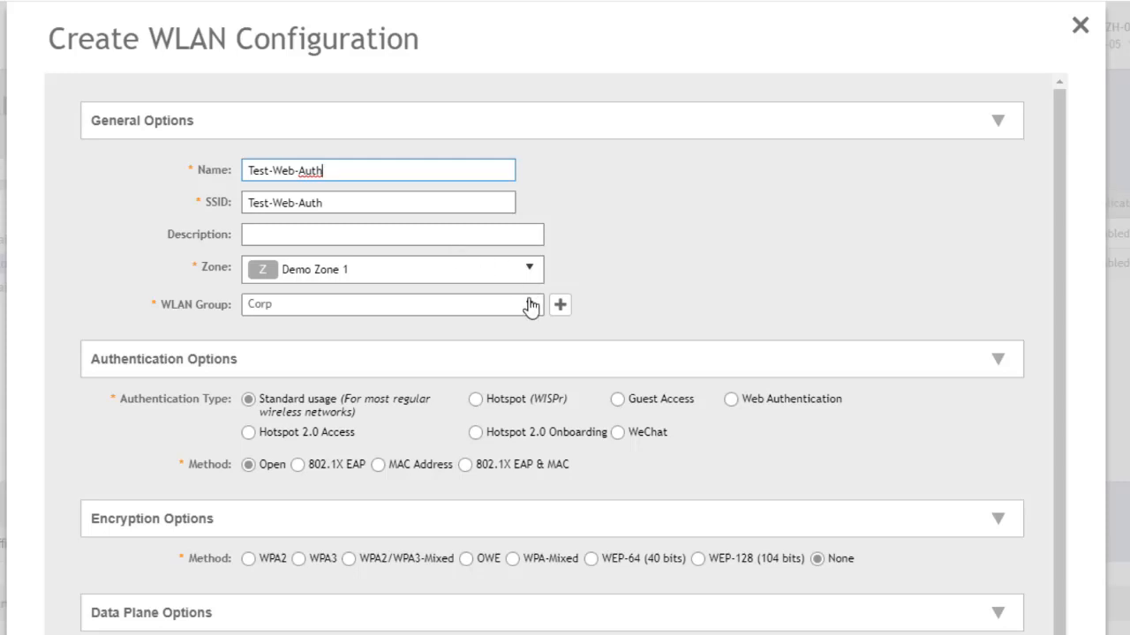
{"action": "mouse_move", "coordinate": [527, 311]}
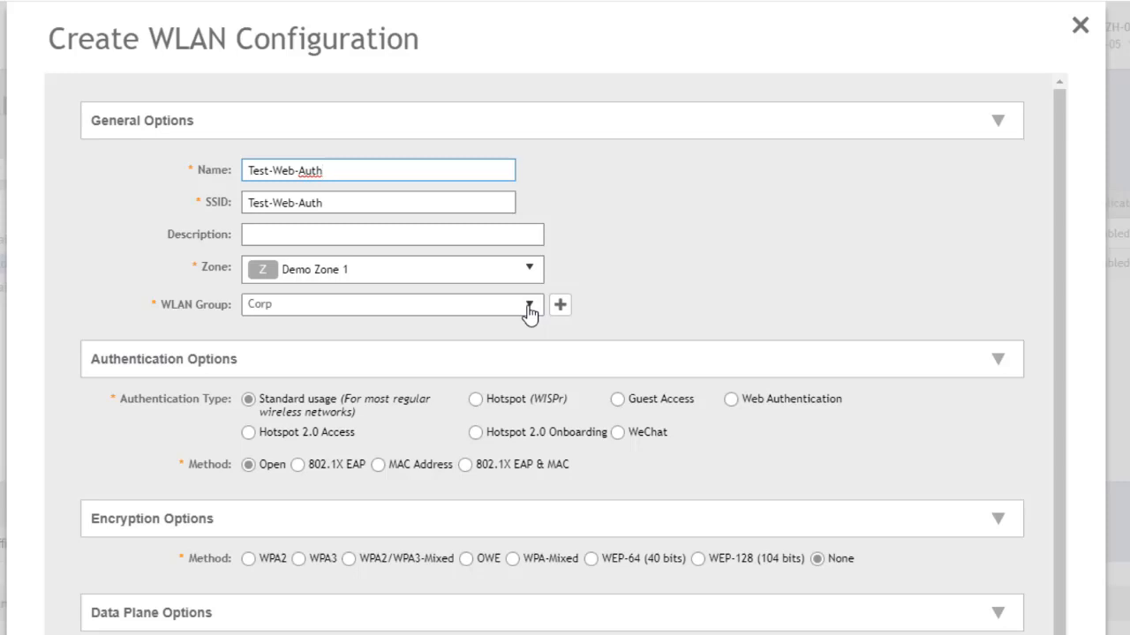
{"action": "mouse_move", "coordinate": [203, 412]}
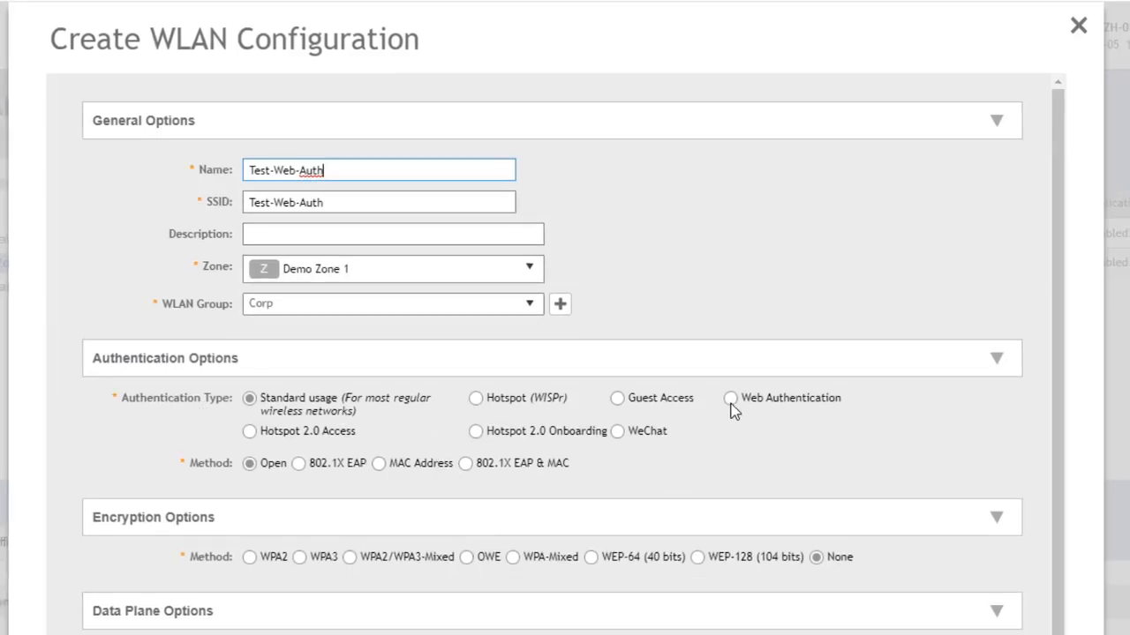
Choose Web Authentication as the WLAN's authentication type and scroll down the form
{"action": "left_click", "coordinate": [730, 398]}
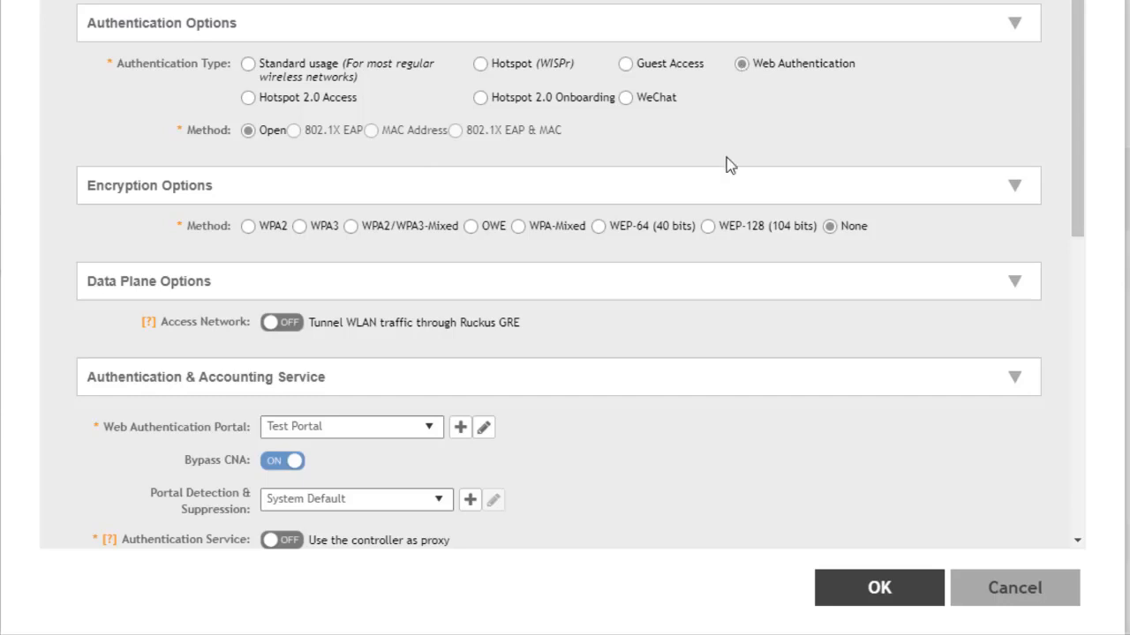
{"action": "mouse_move", "coordinate": [351, 228]}
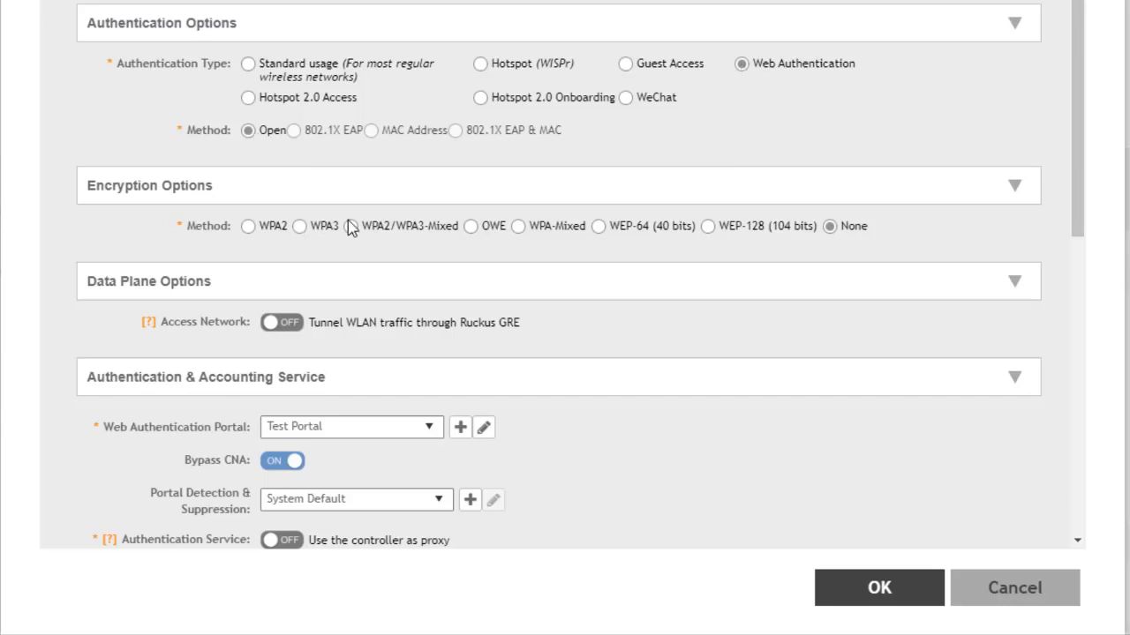
{"action": "mouse_move", "coordinate": [982, 203]}
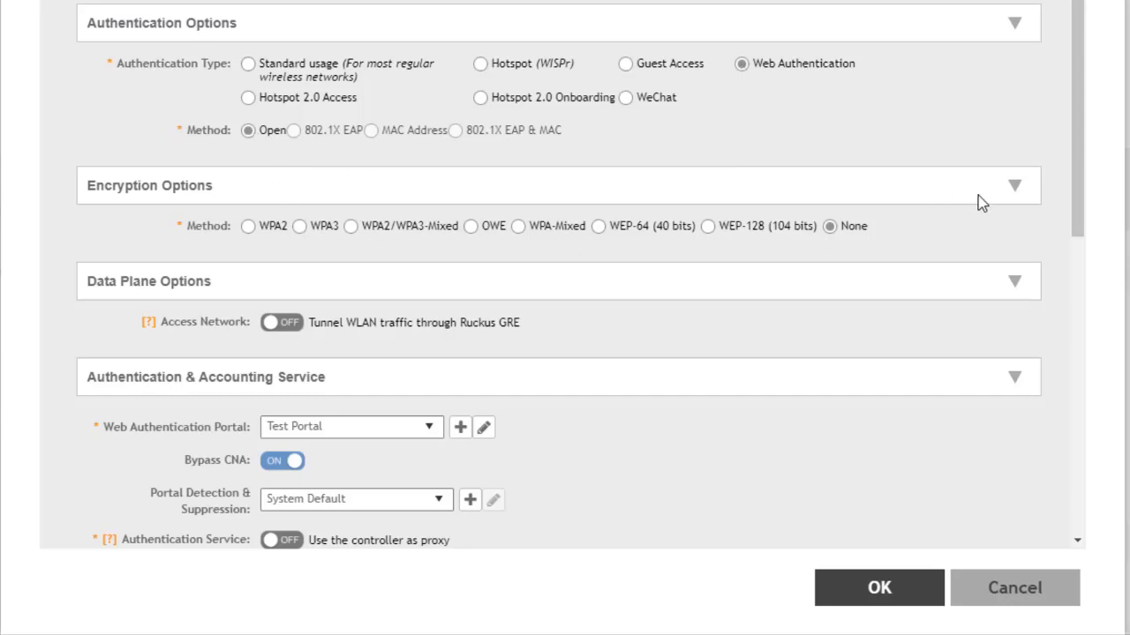
{"action": "scroll", "scroll_direction": "down", "scroll_amount": 3}
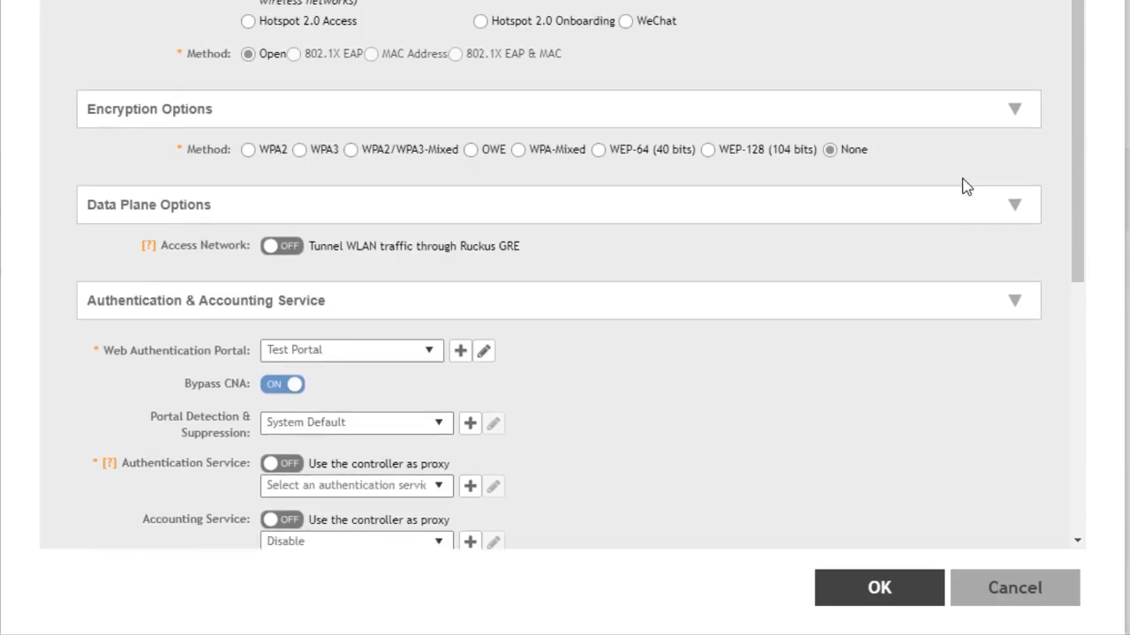
{"action": "scroll", "scroll_direction": "down", "scroll_amount": 3}
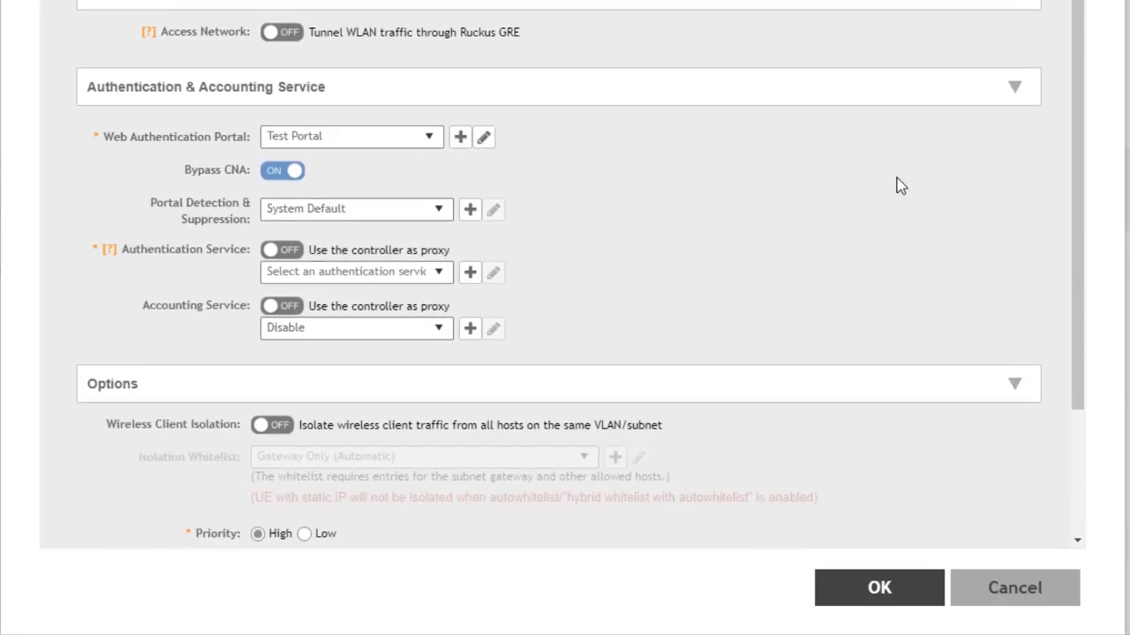
{"action": "mouse_move", "coordinate": [287, 144]}
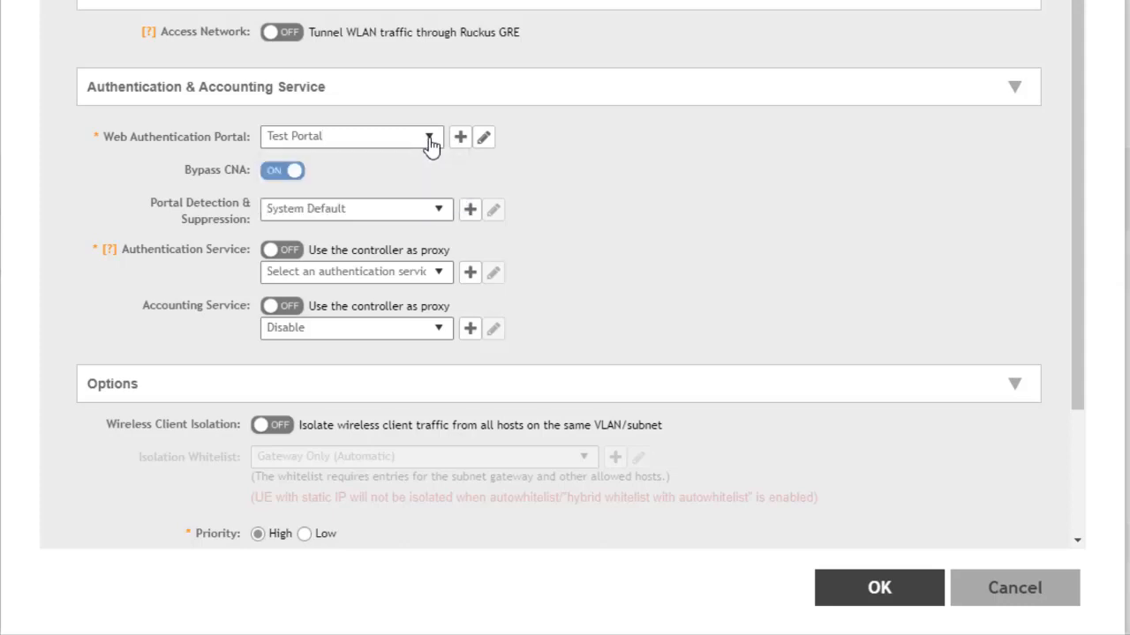
Check the web portal choice, enable controller proxy, and select PFSense-RADIUS as authentication service
{"action": "left_click", "coordinate": [353, 136]}
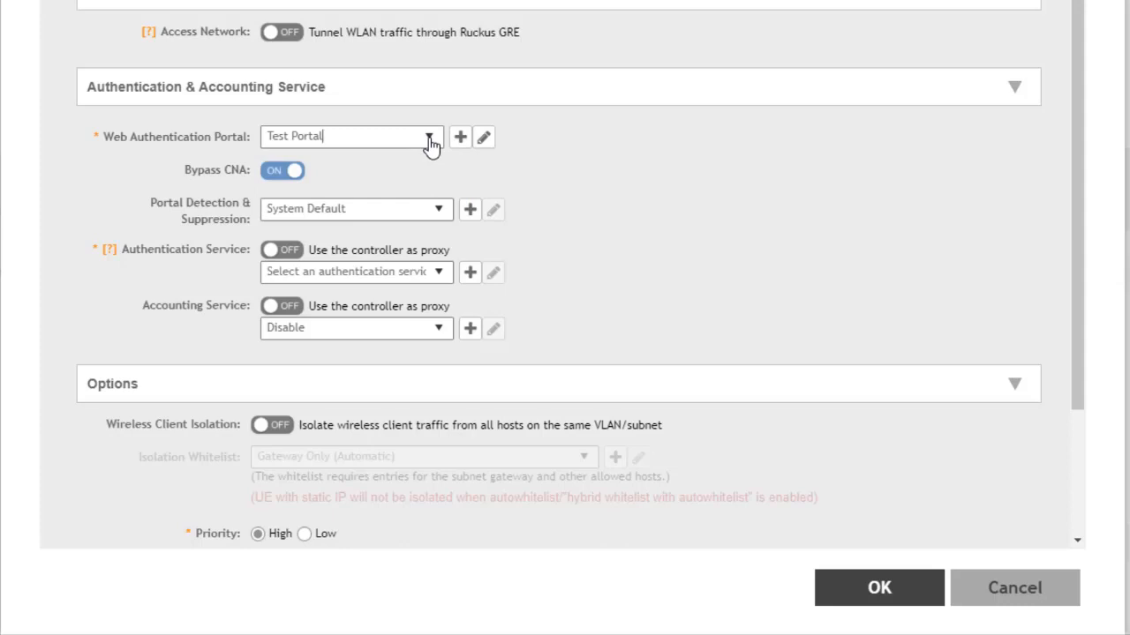
{"action": "mouse_move", "coordinate": [523, 183]}
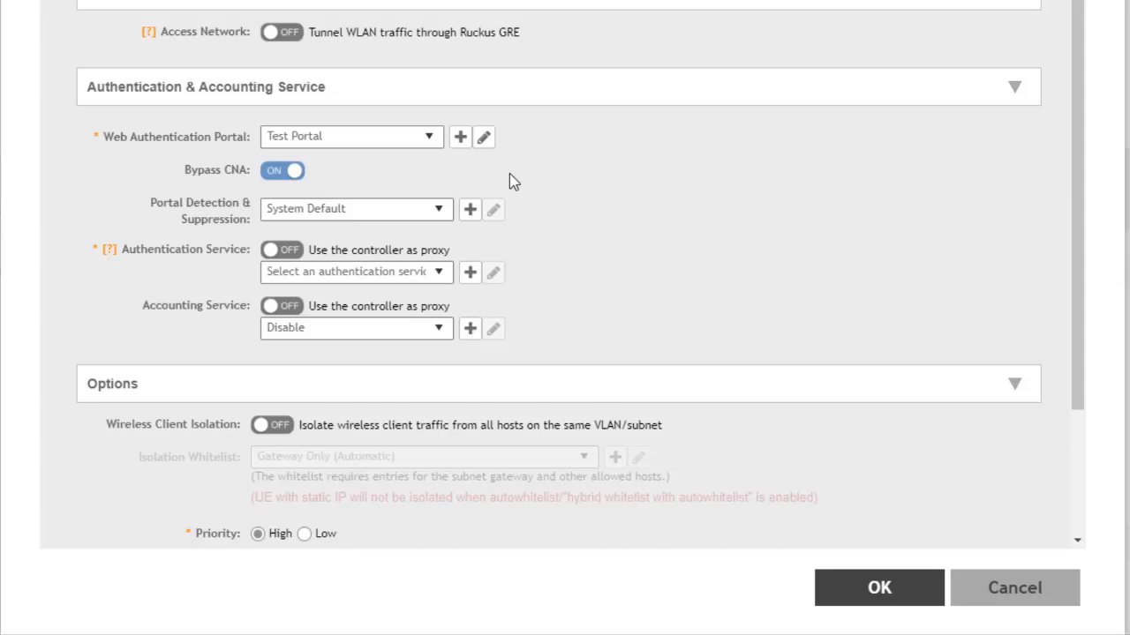
{"action": "mouse_move", "coordinate": [543, 185]}
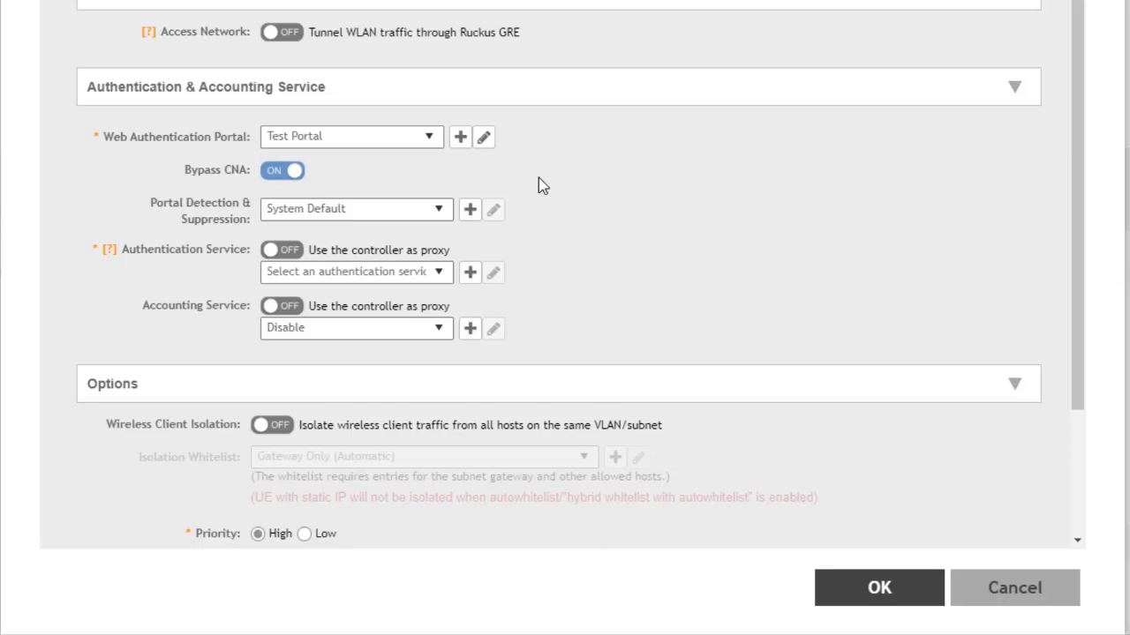
{"action": "mouse_move", "coordinate": [551, 220]}
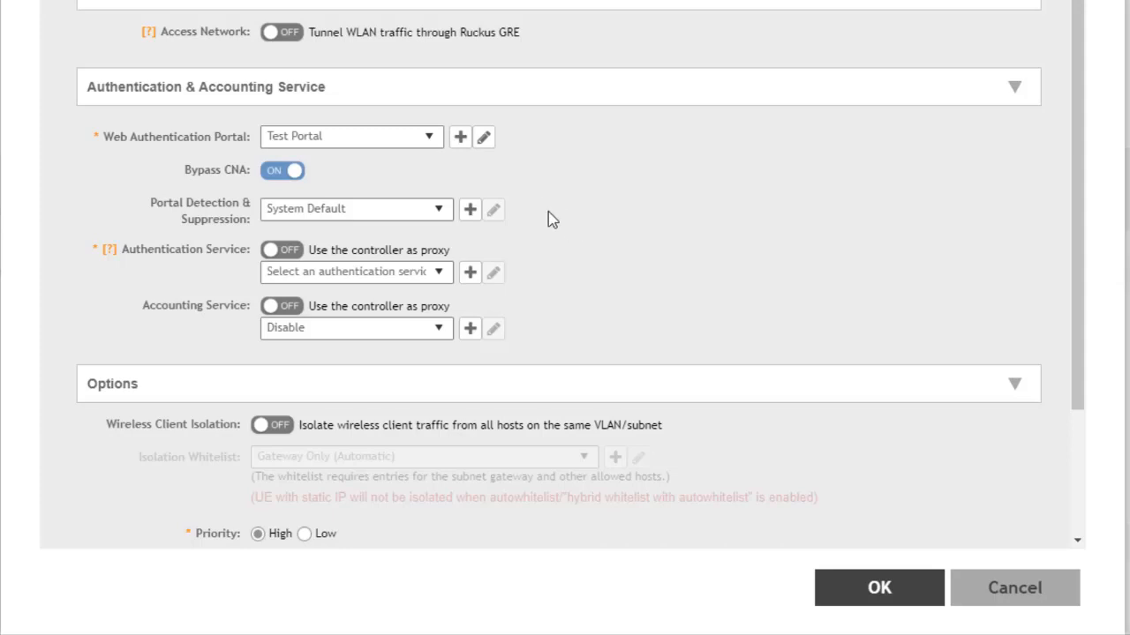
{"action": "mouse_move", "coordinate": [664, 243]}
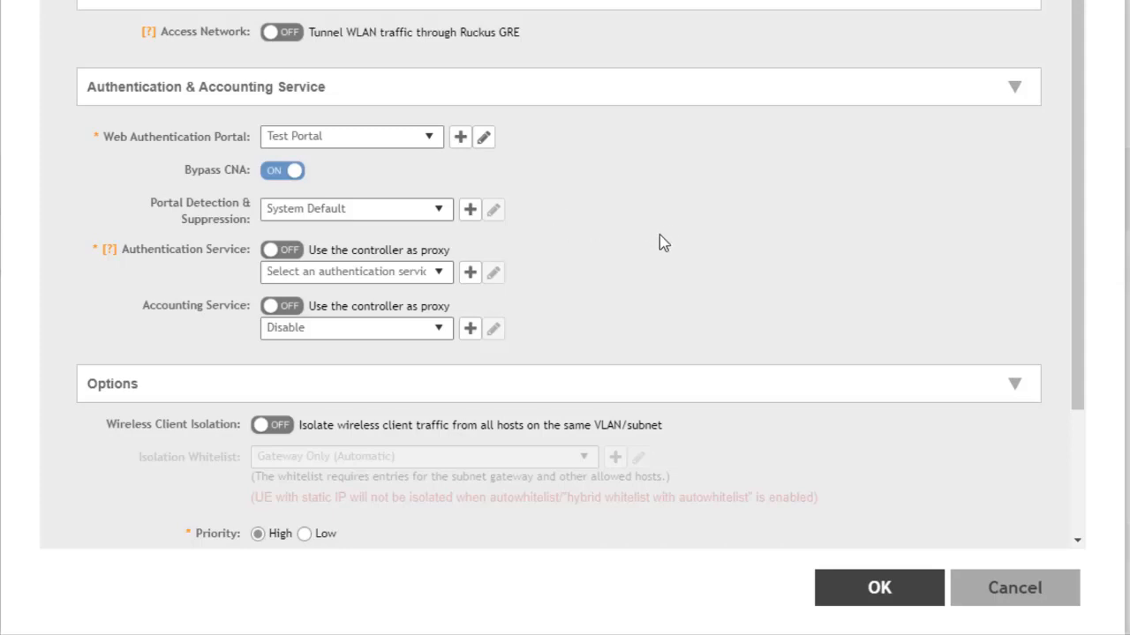
{"action": "mouse_move", "coordinate": [607, 232]}
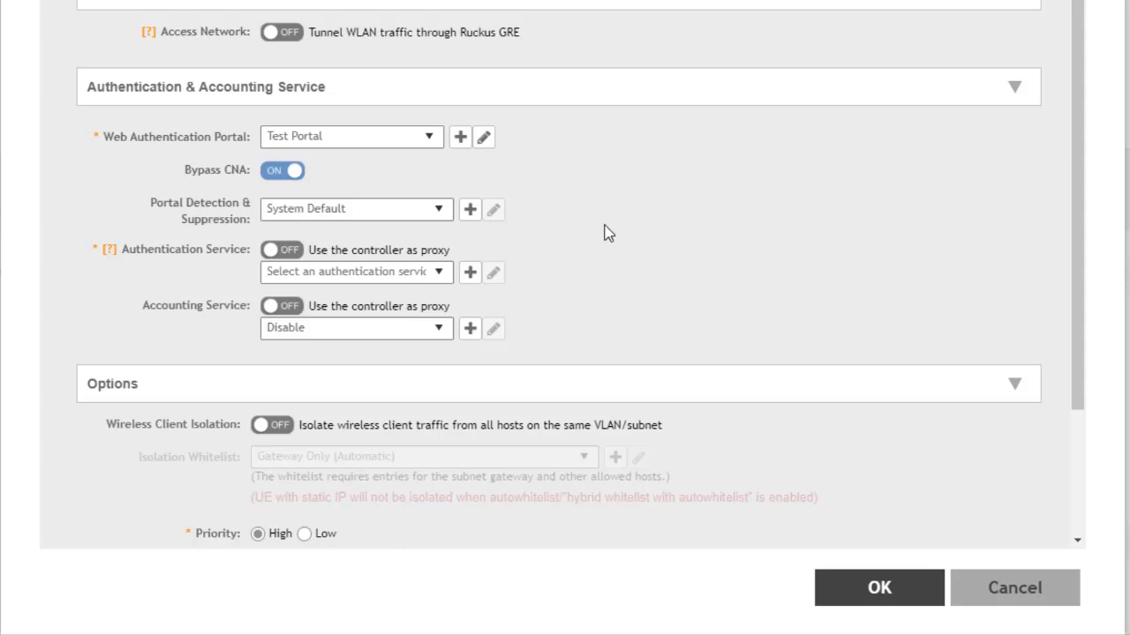
{"action": "mouse_move", "coordinate": [547, 254]}
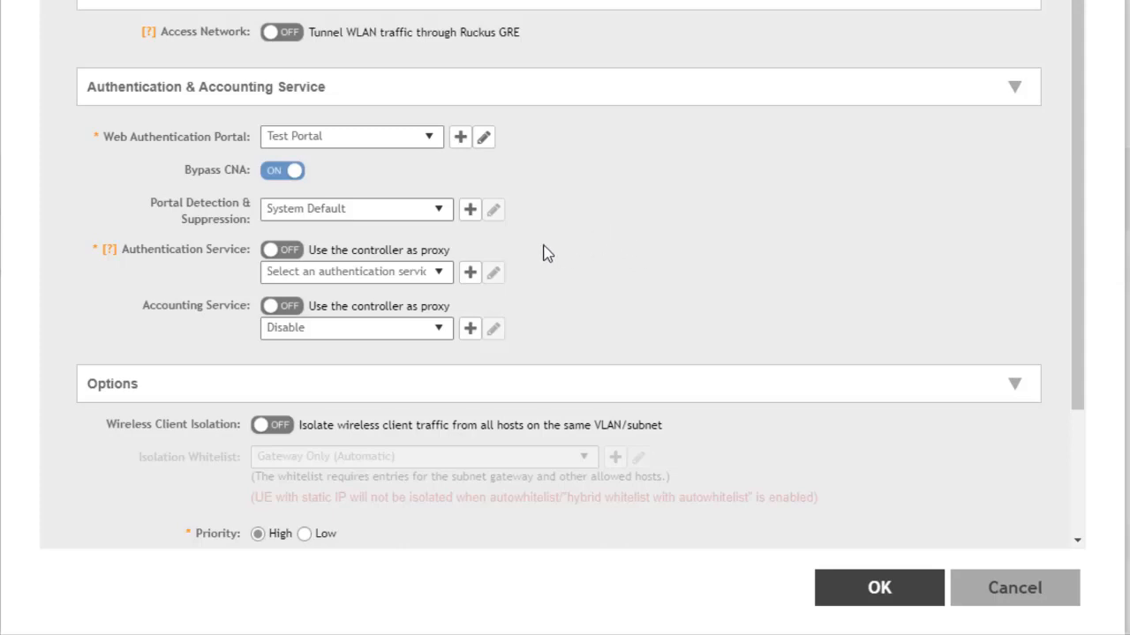
{"action": "mouse_move", "coordinate": [280, 249]}
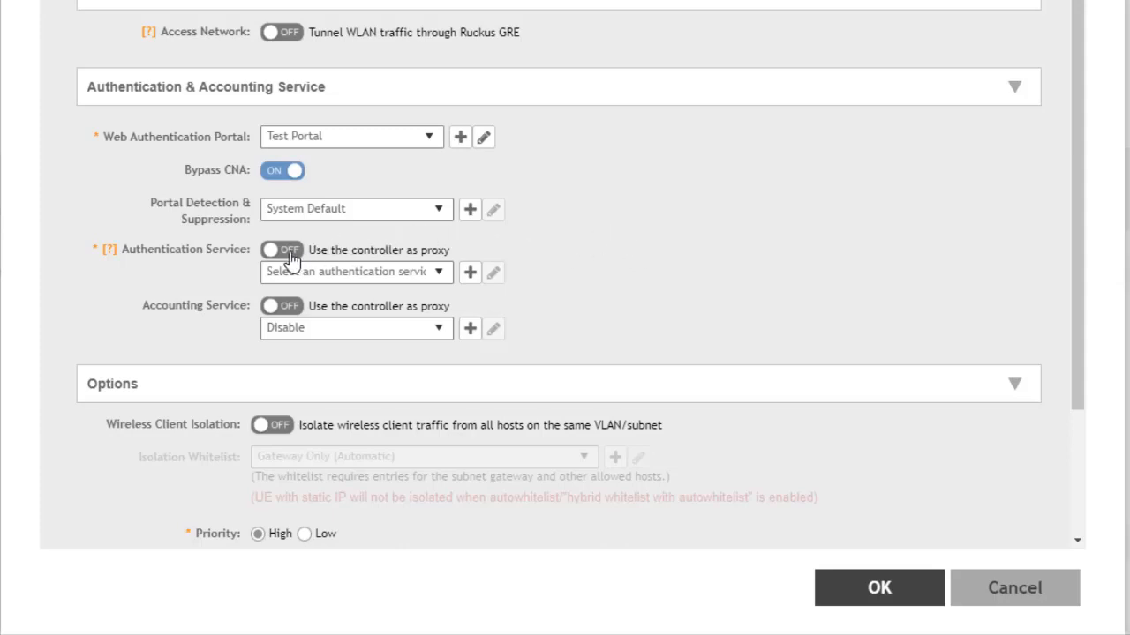
{"action": "left_click", "coordinate": [281, 250]}
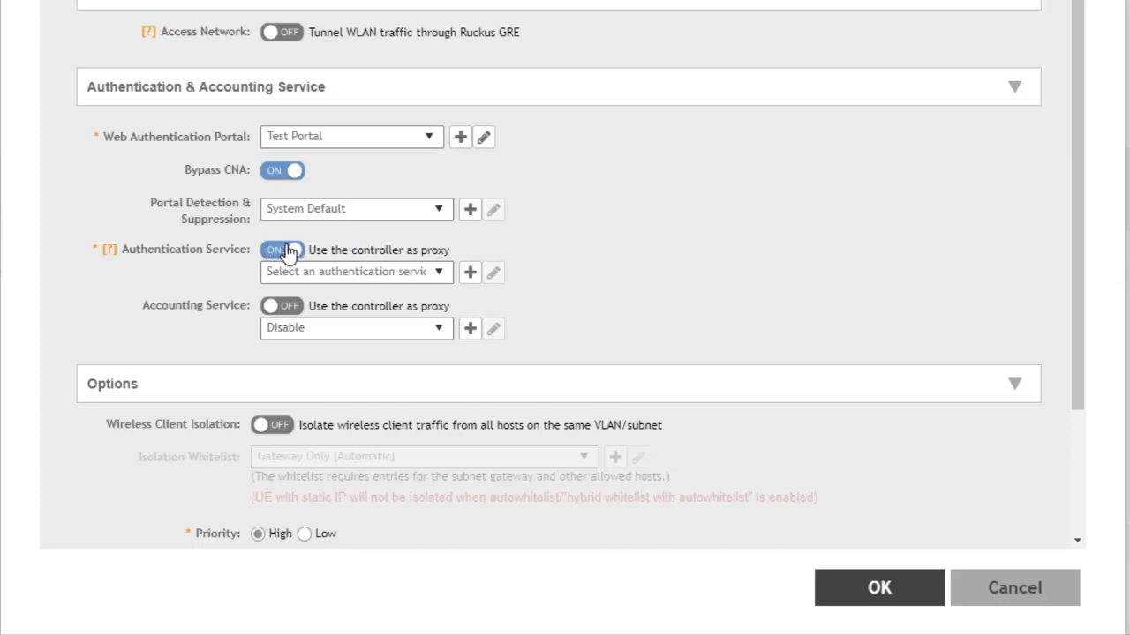
{"action": "mouse_move", "coordinate": [466, 257]}
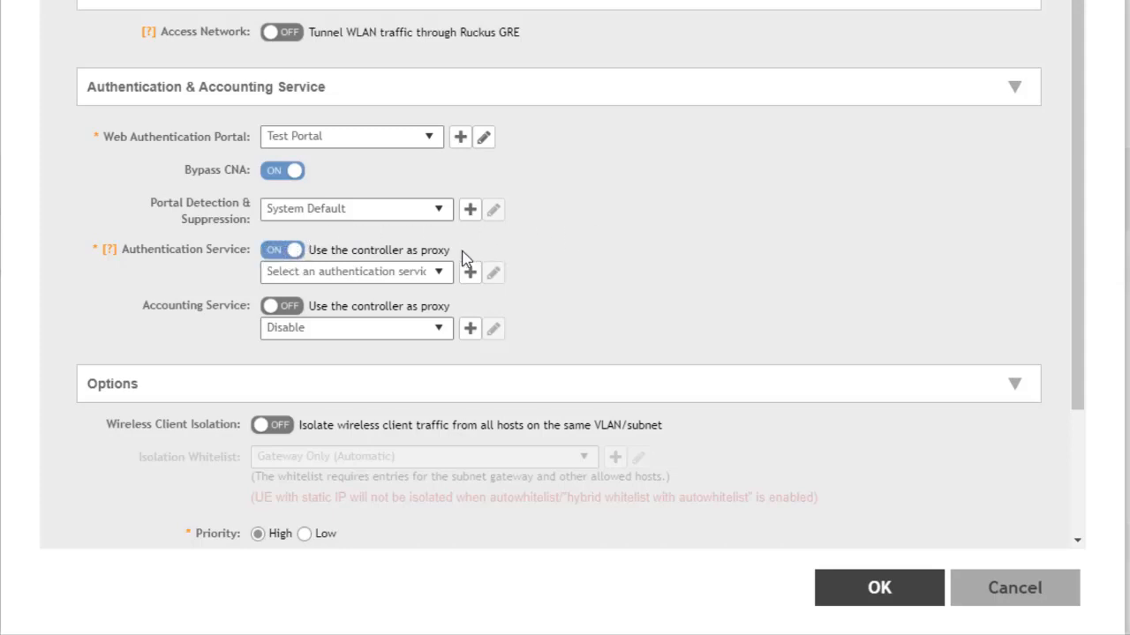
{"action": "left_click", "coordinate": [355, 270]}
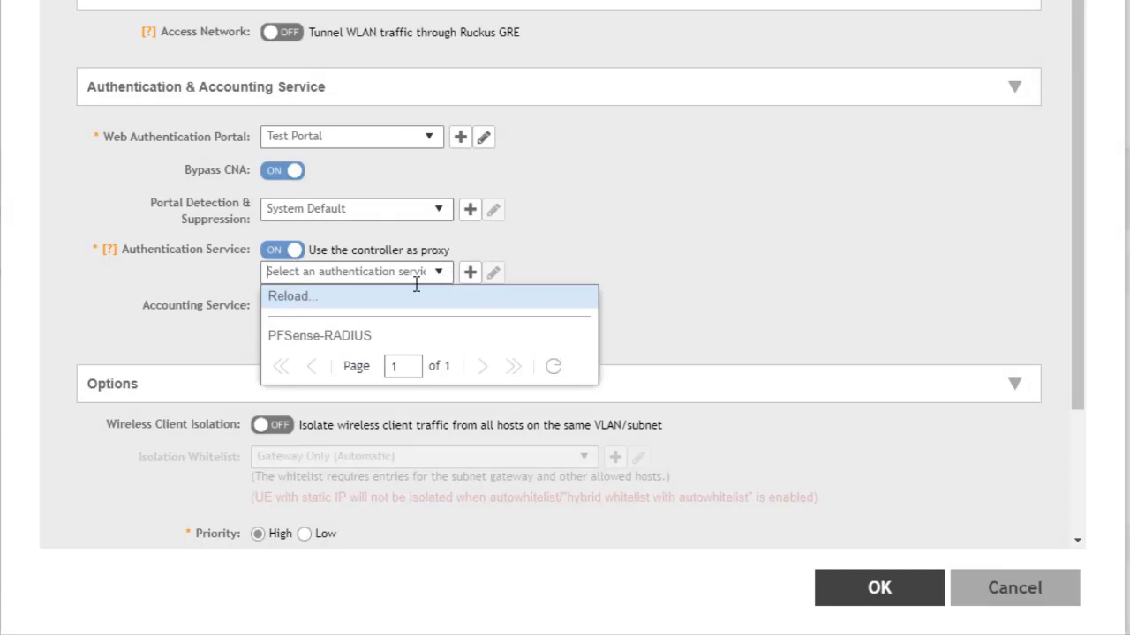
{"action": "left_click", "coordinate": [319, 335]}
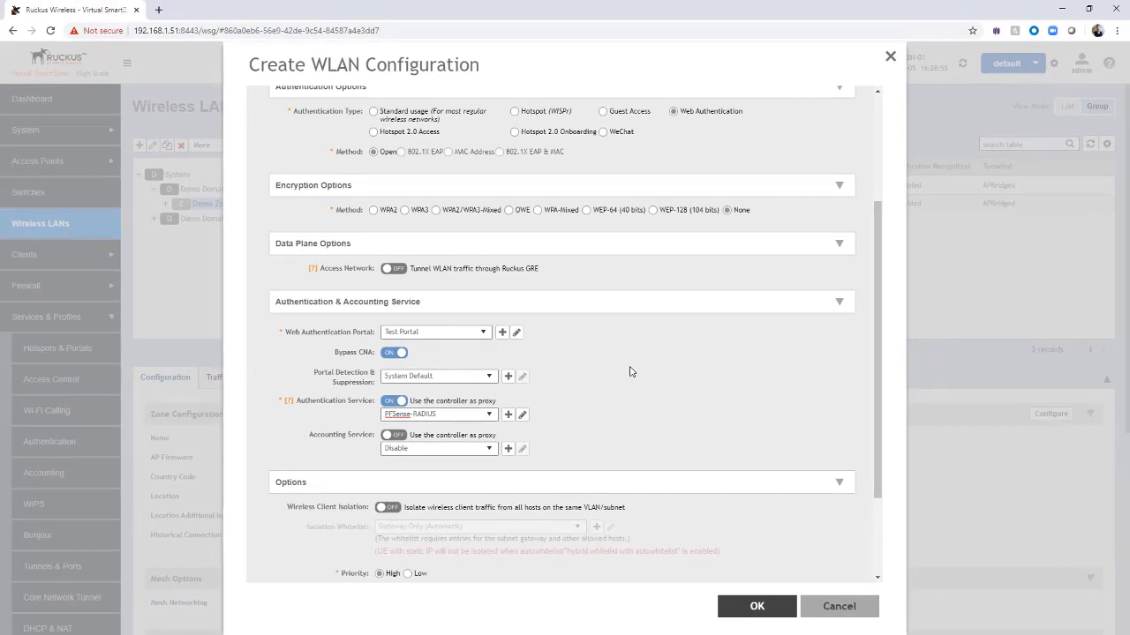
{"action": "scroll", "scroll_direction": "down", "scroll_amount": 3}
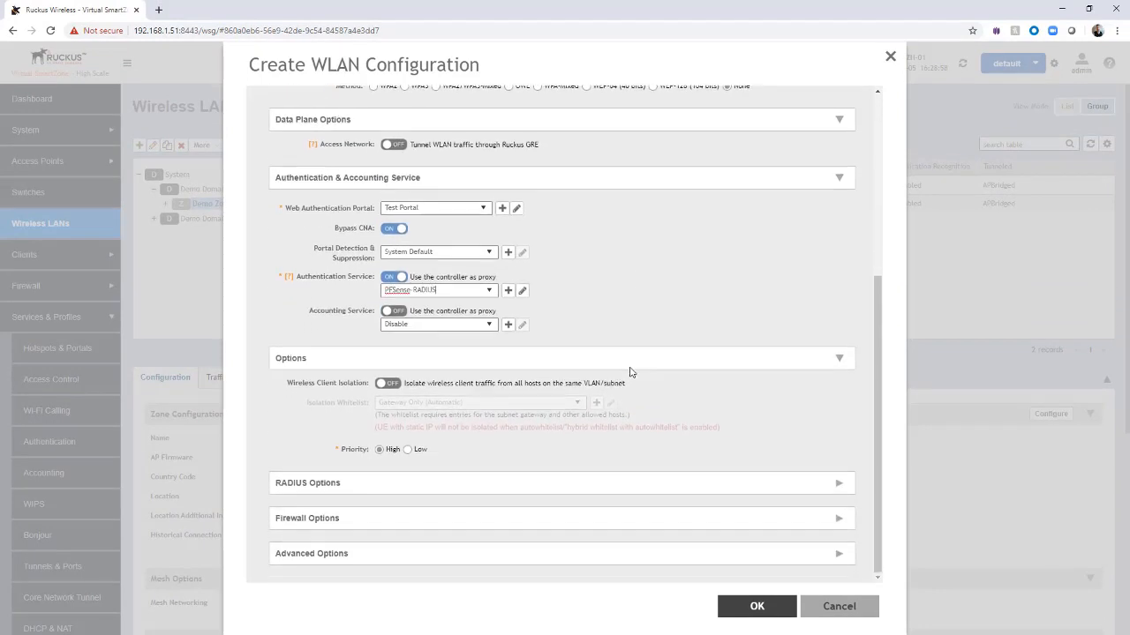
{"action": "mouse_move", "coordinate": [684, 403]}
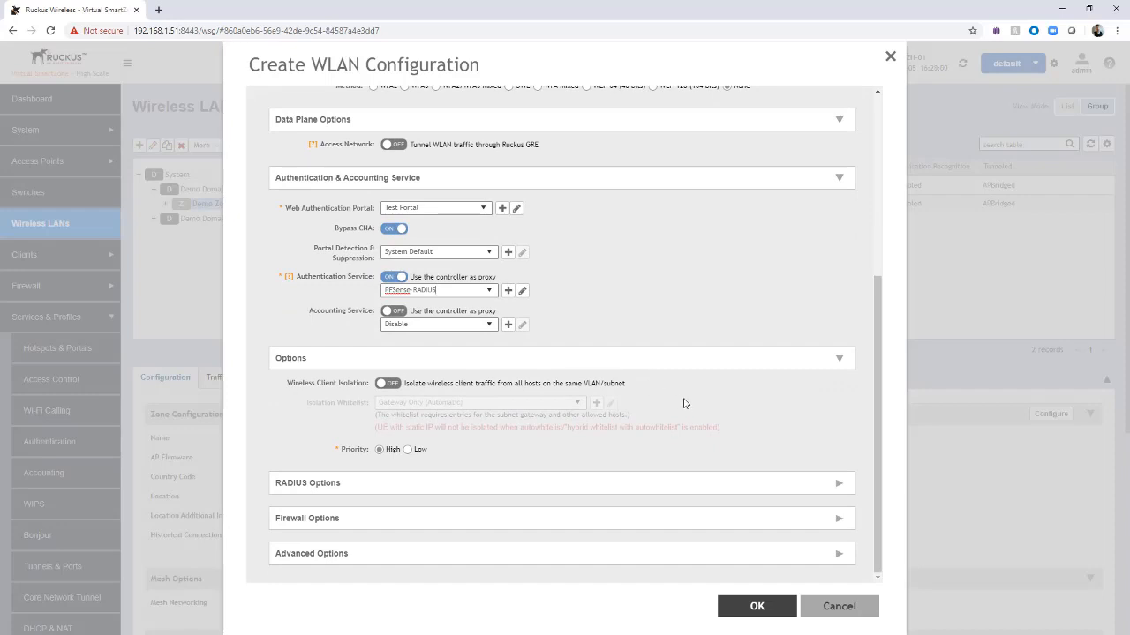
{"action": "mouse_move", "coordinate": [695, 436]}
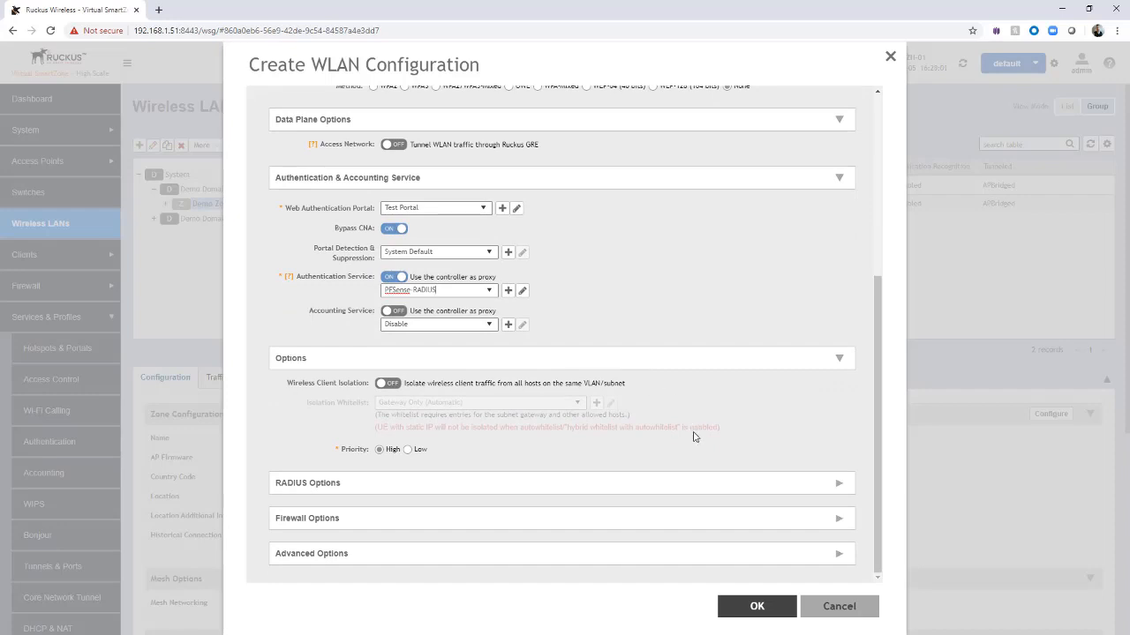
{"action": "scroll", "scroll_direction": "up", "scroll_amount": 3}
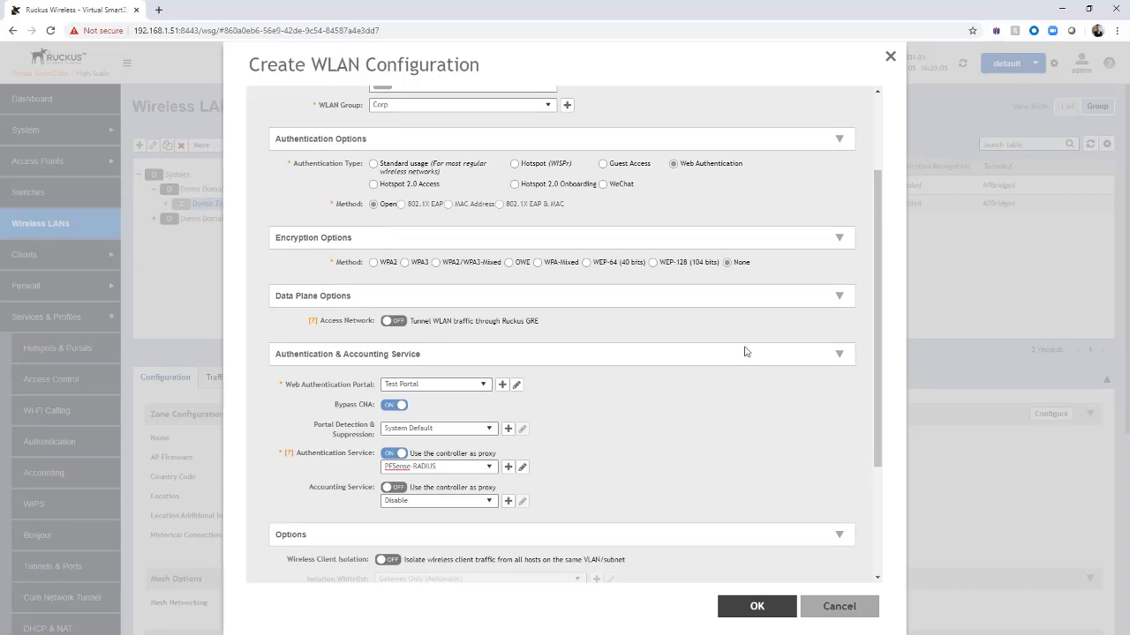
{"action": "mouse_move", "coordinate": [778, 626]}
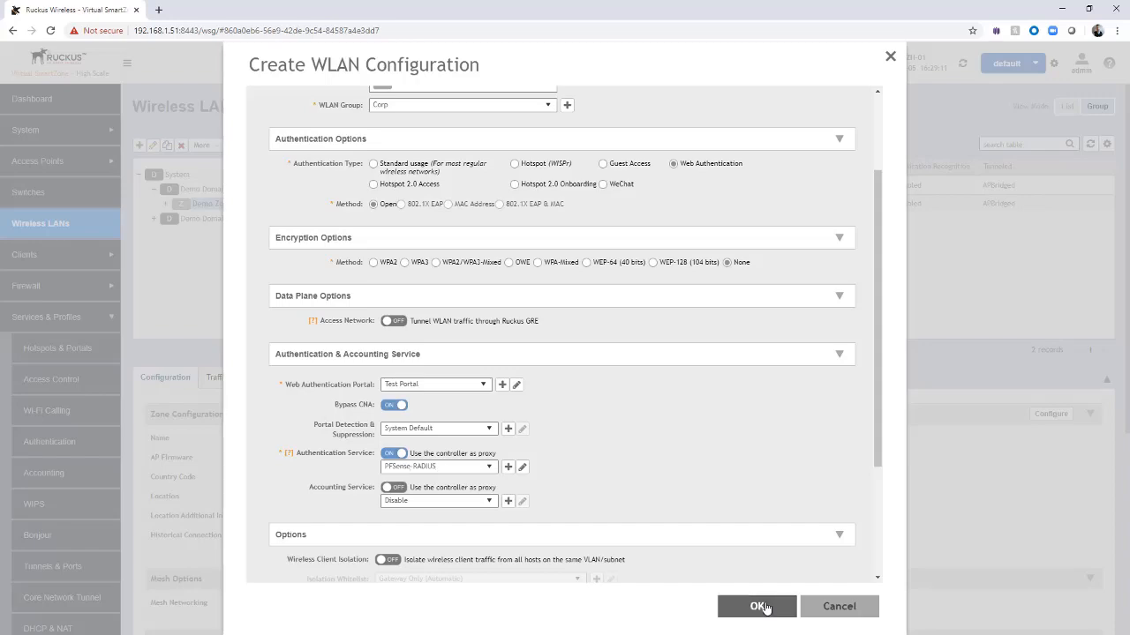
{"action": "left_click", "coordinate": [756, 606]}
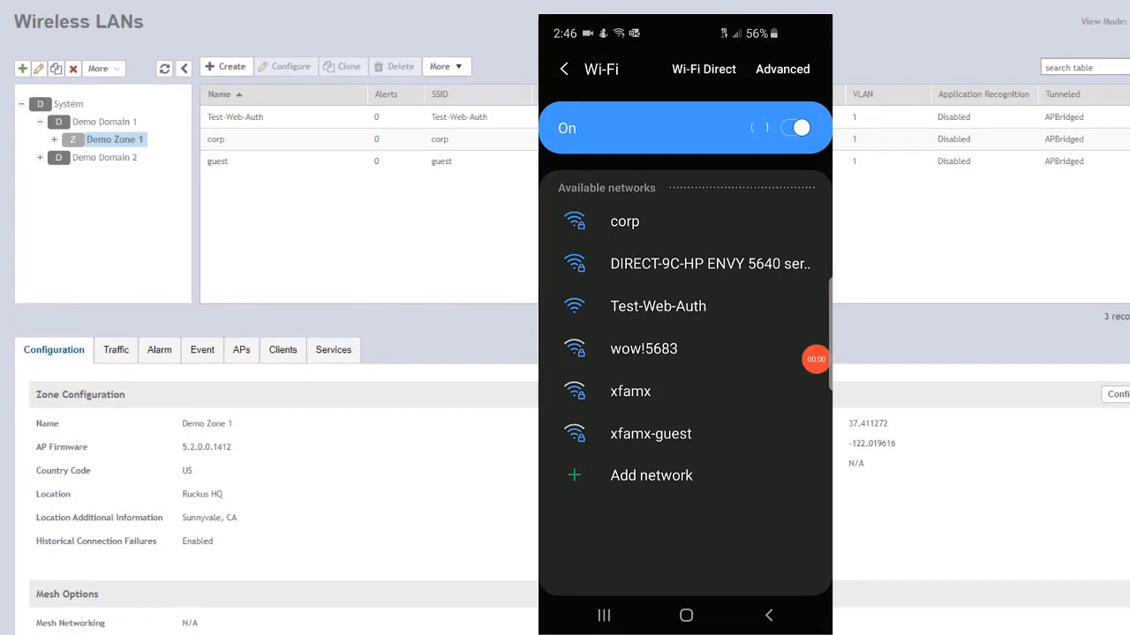
{"action": "left_click", "coordinate": [657, 306]}
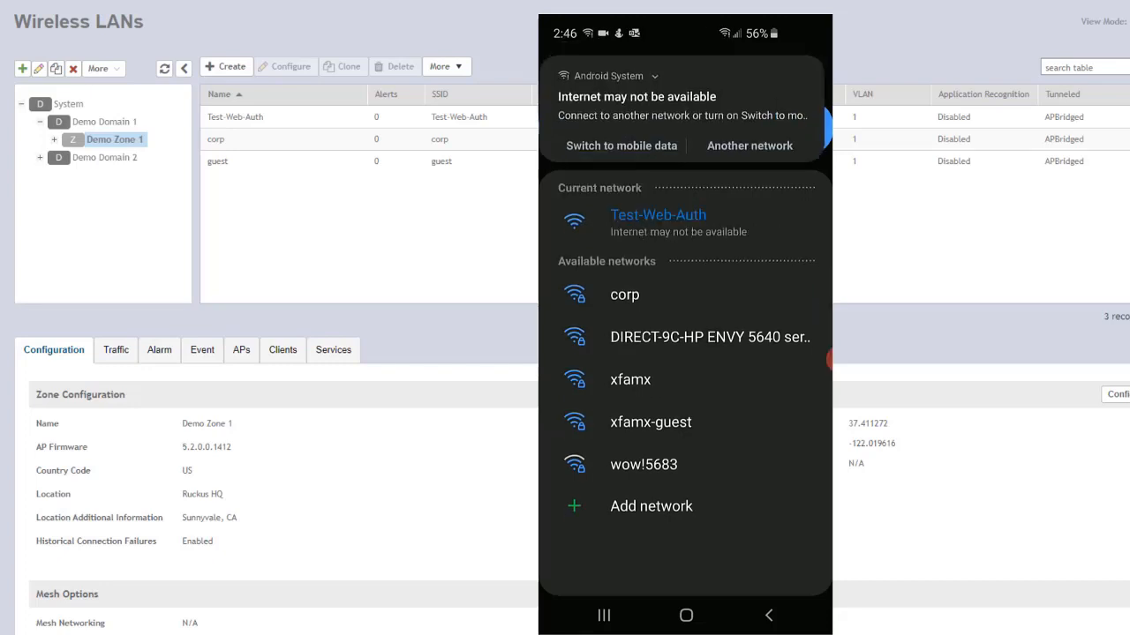
{"action": "left_click", "coordinate": [686, 615]}
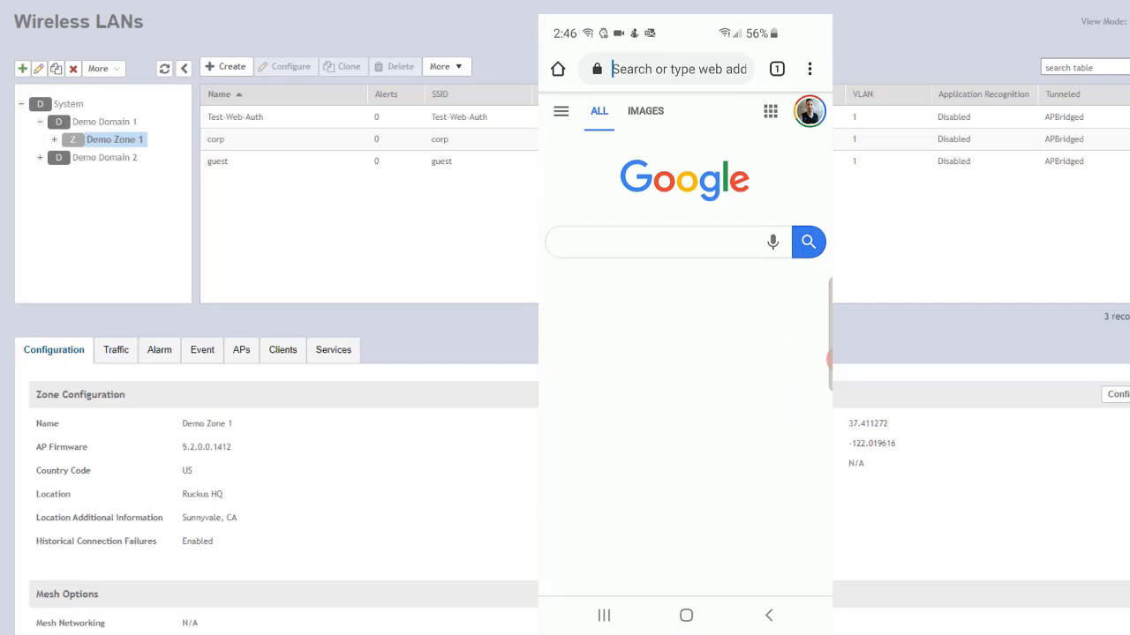
{"action": "type", "text": "www.google.com"}
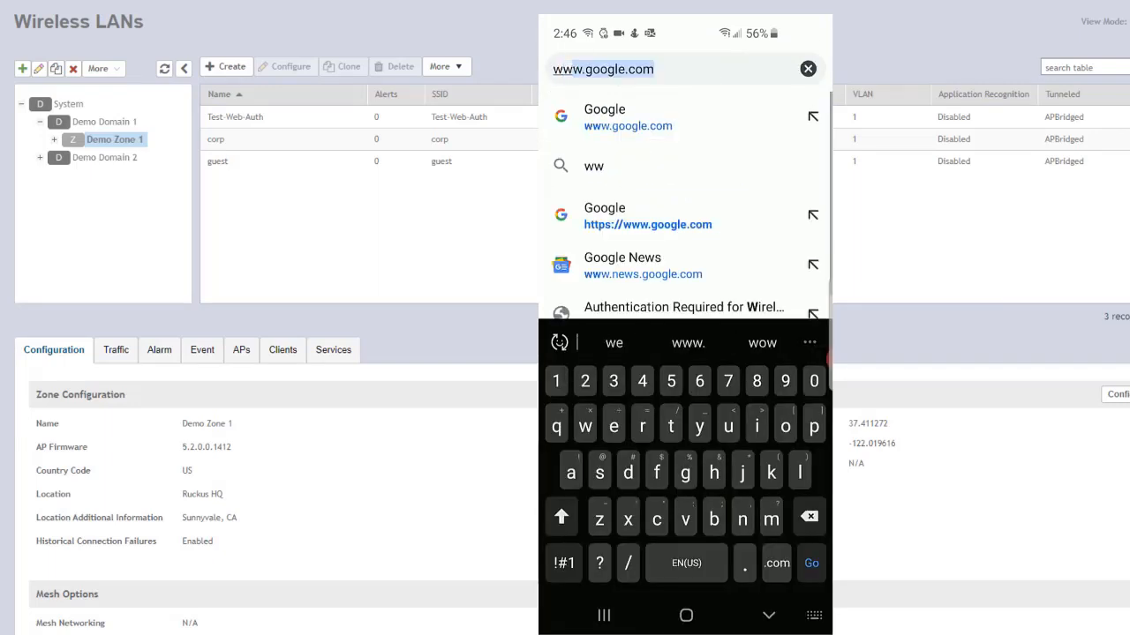
{"action": "type", "text": "www.wi-"}
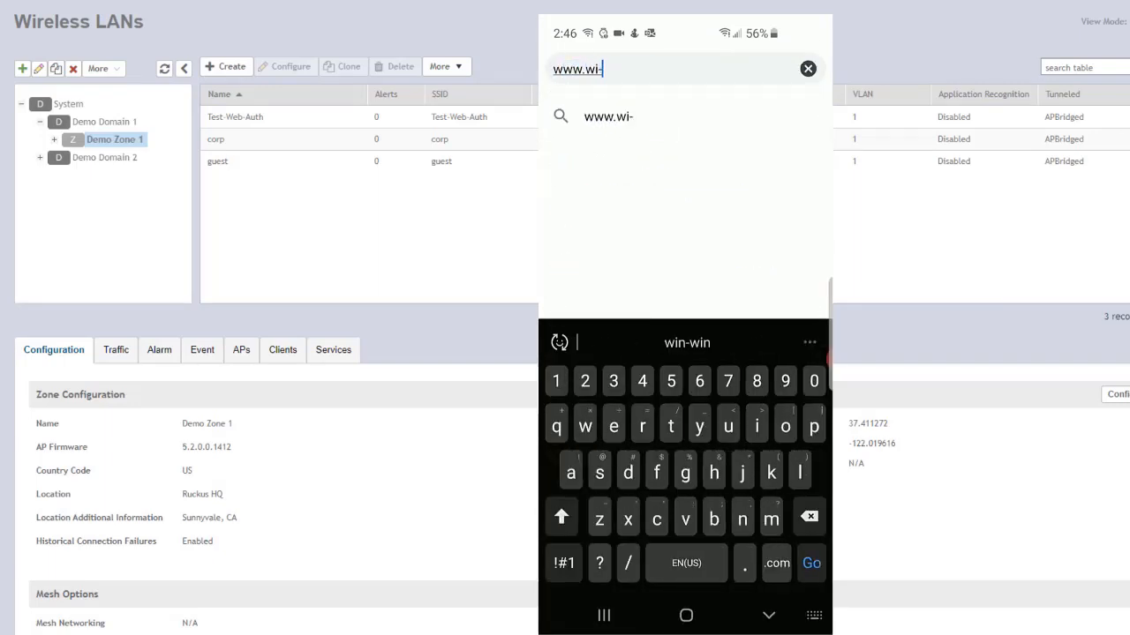
{"action": "type", "text": "fi.org"}
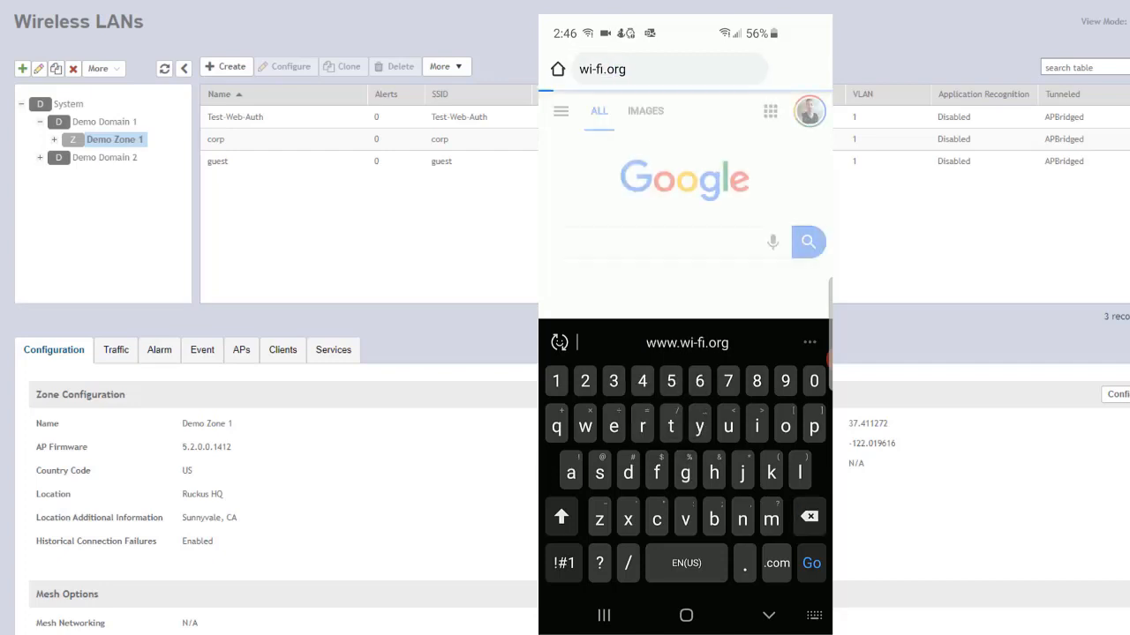
Load wi-fi.org and fill in login credentials on the Ruckus Web Authentication page
{"action": "left_click", "coordinate": [811, 563]}
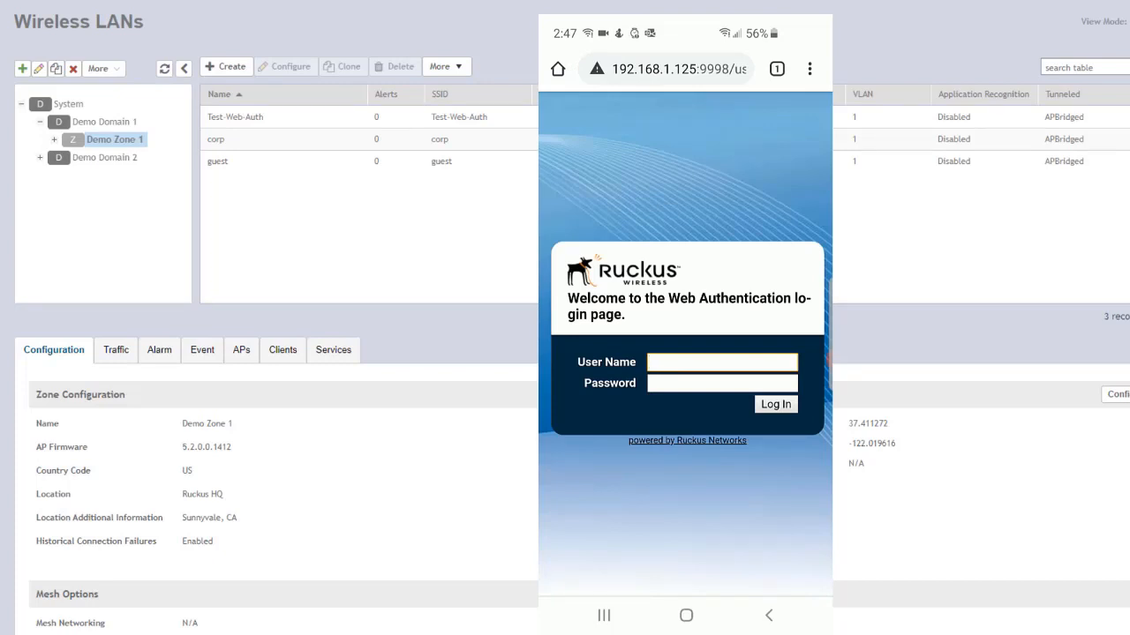
{"action": "left_click", "coordinate": [721, 362]}
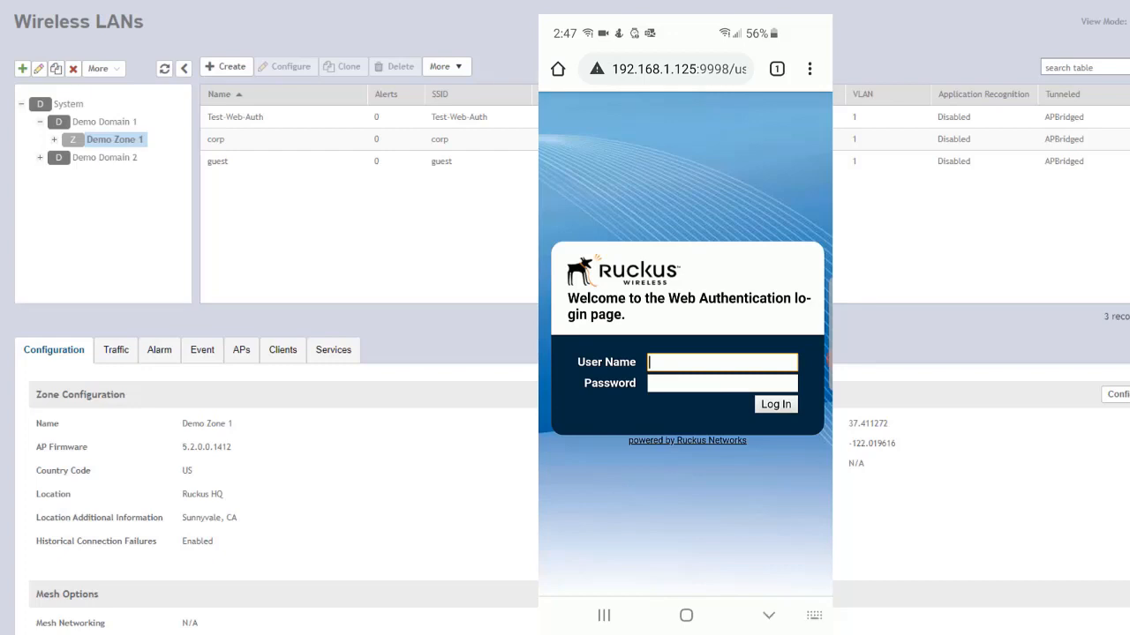
{"action": "type", "text": "ls"}
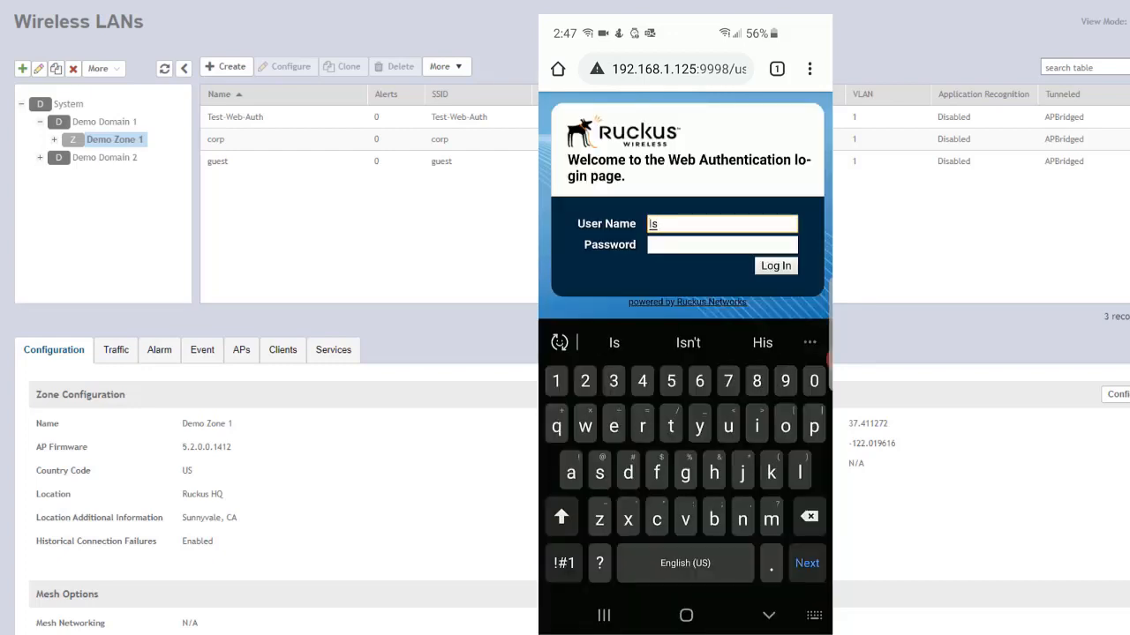
{"action": "left_click", "coordinate": [561, 517]}
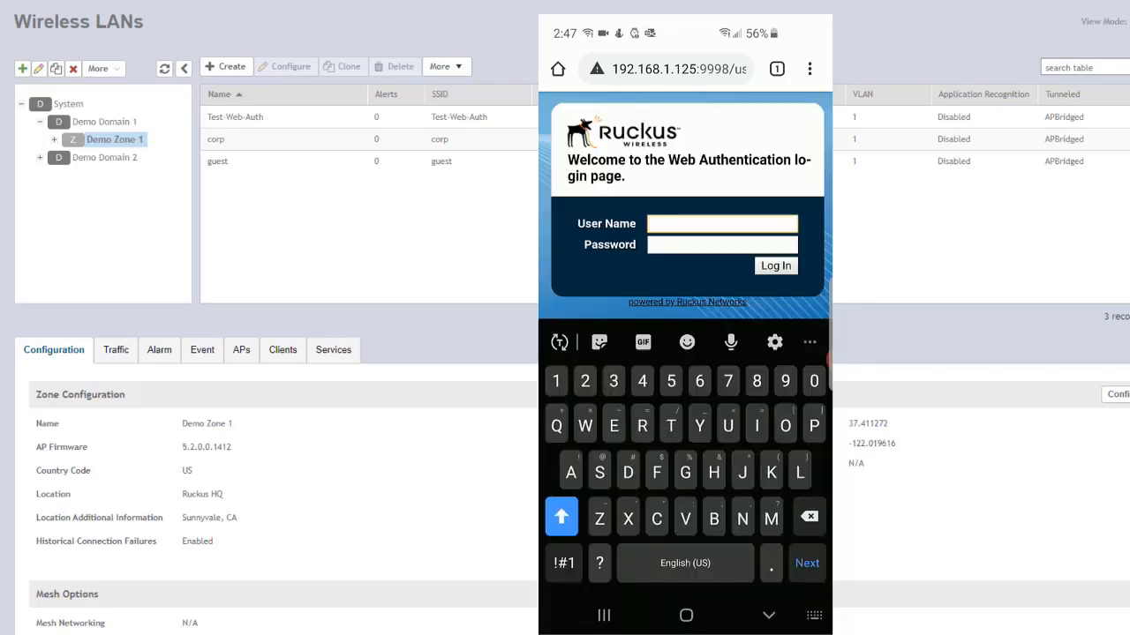
{"action": "type", "text": "u"}
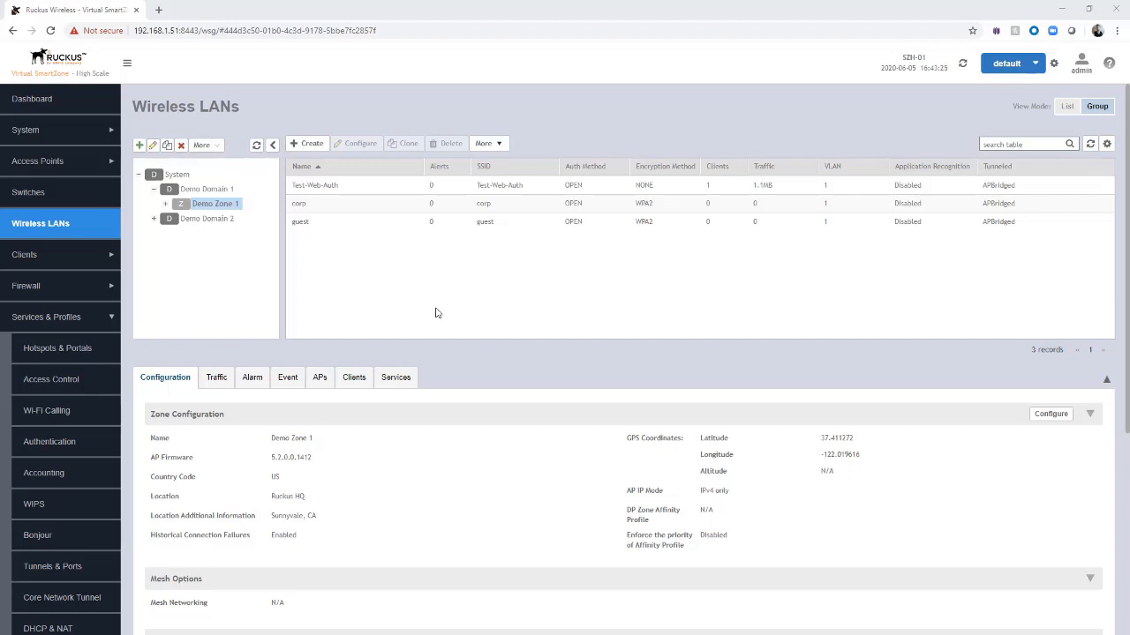
{"action": "mouse_move", "coordinate": [197, 276]}
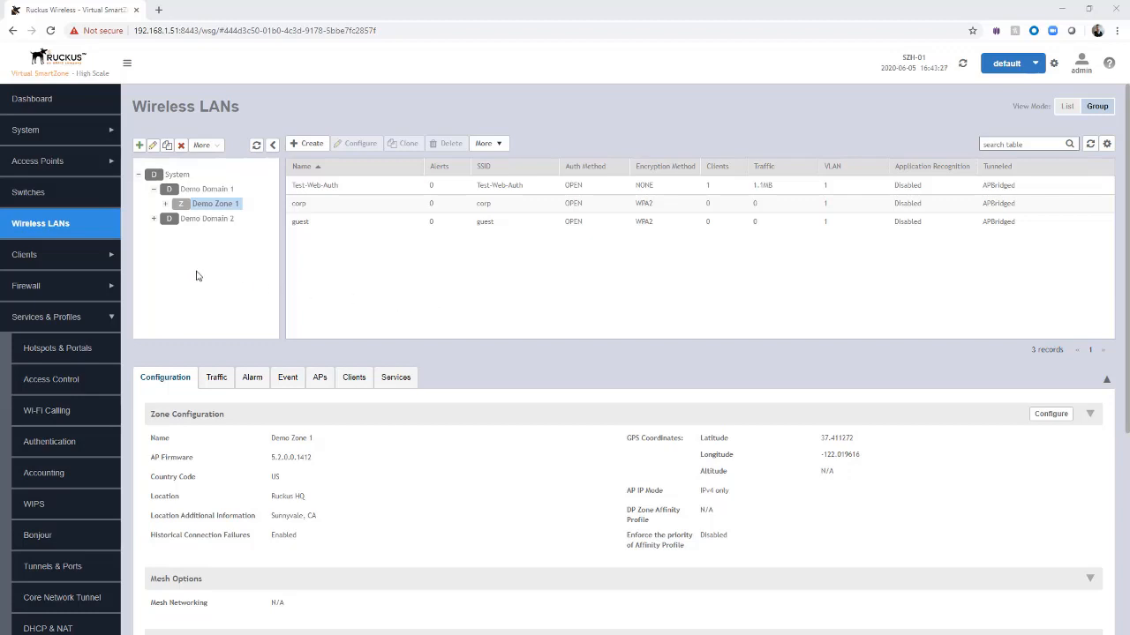
Open Clients > Wireless Clients to see the Galaxy-S10e authorized on Test-Web-Auth
{"action": "left_click", "coordinate": [25, 254]}
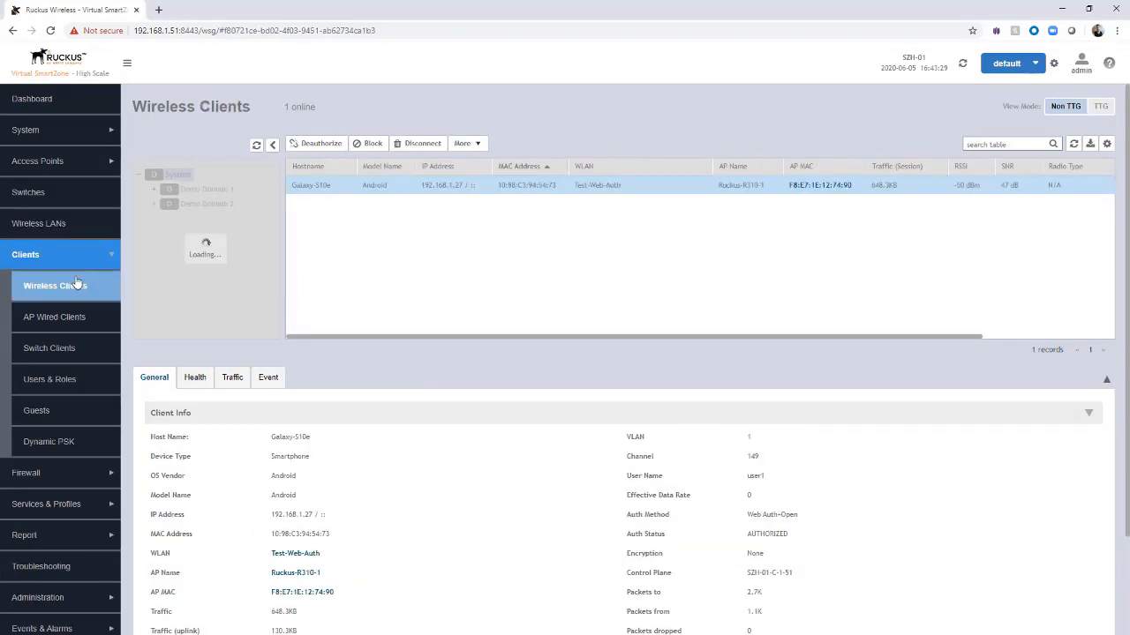
{"action": "left_click", "coordinate": [177, 174]}
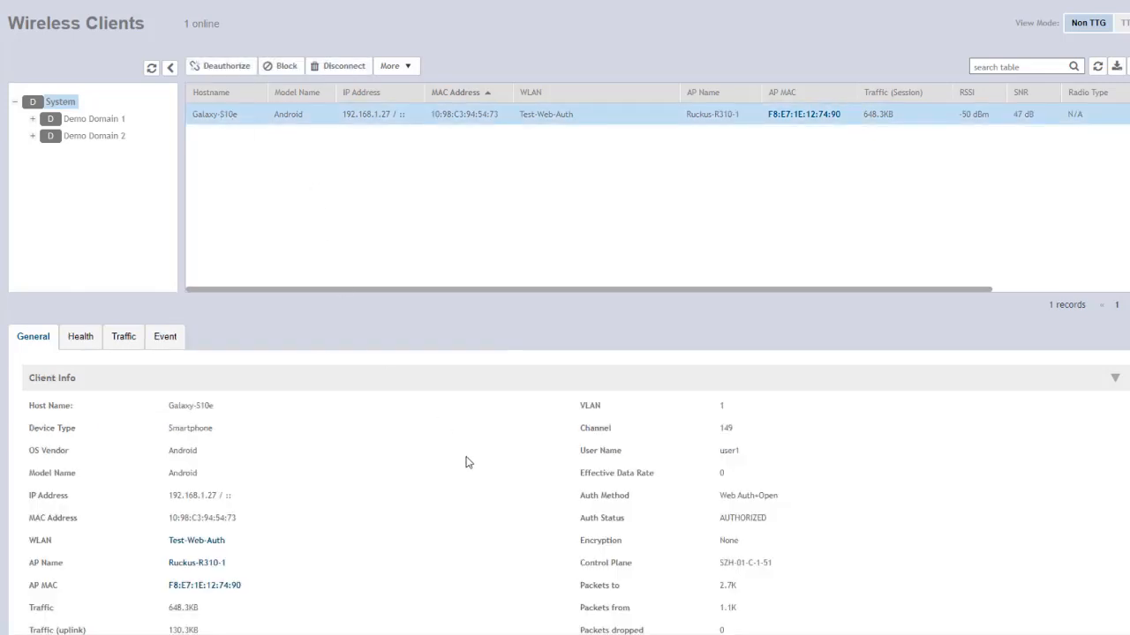
{"action": "scroll", "scroll_direction": "down", "scroll_amount": 3}
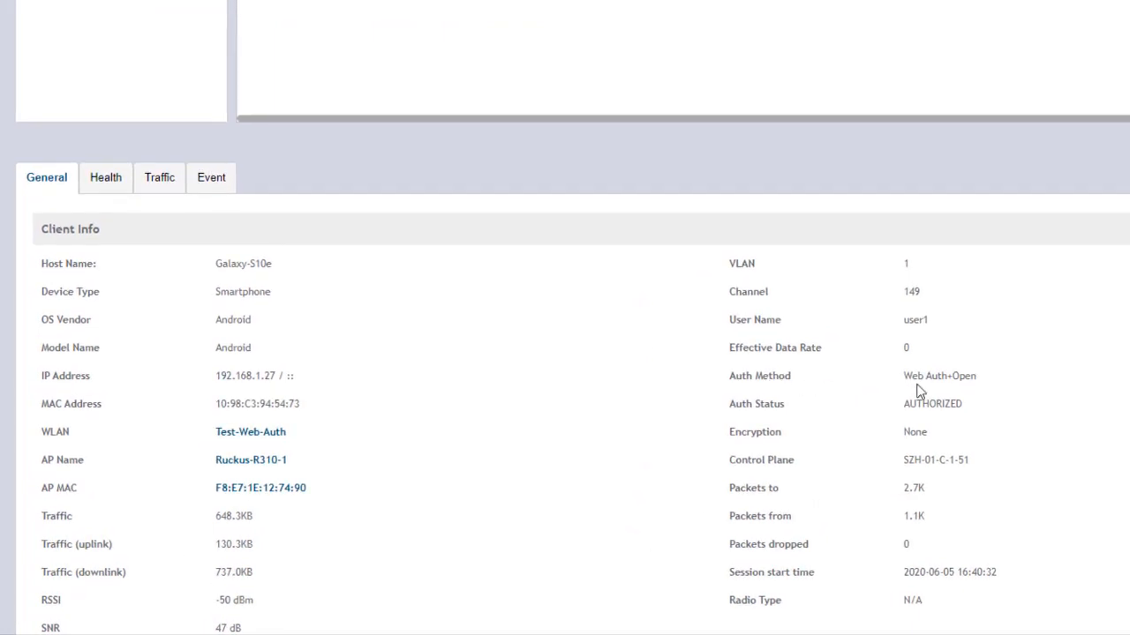
{"action": "mouse_move", "coordinate": [723, 416]}
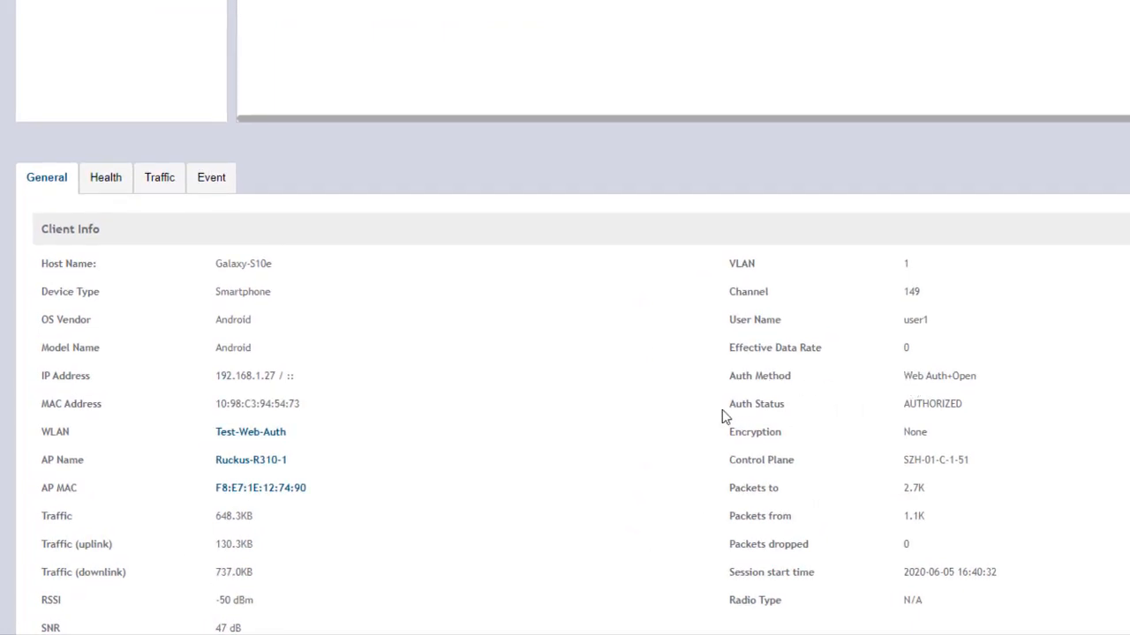
{"action": "mouse_move", "coordinate": [934, 405]}
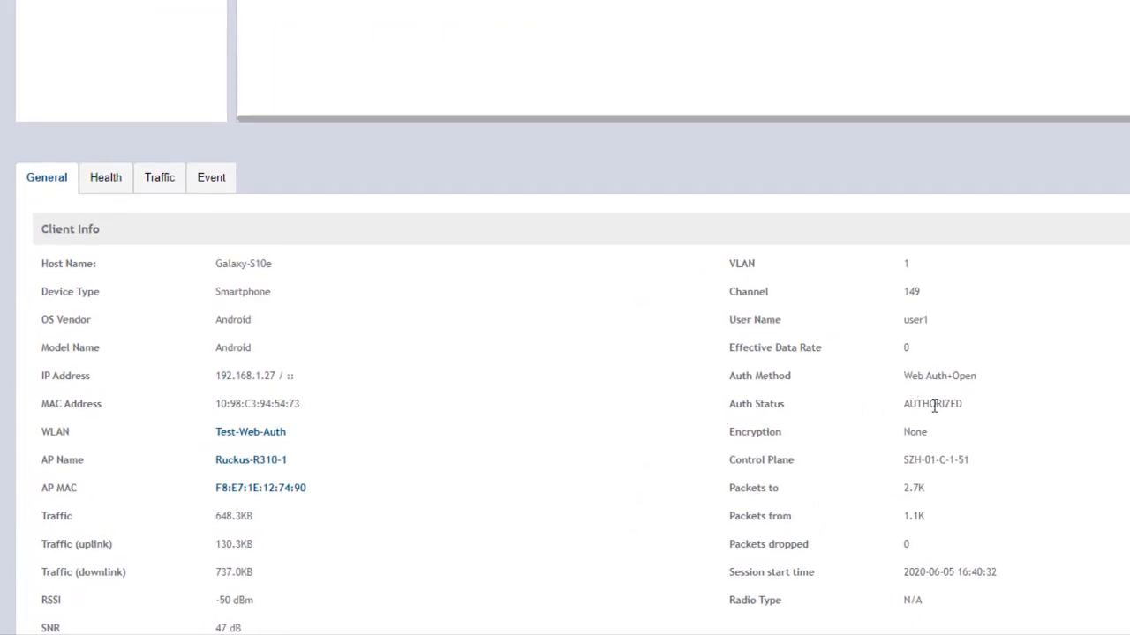